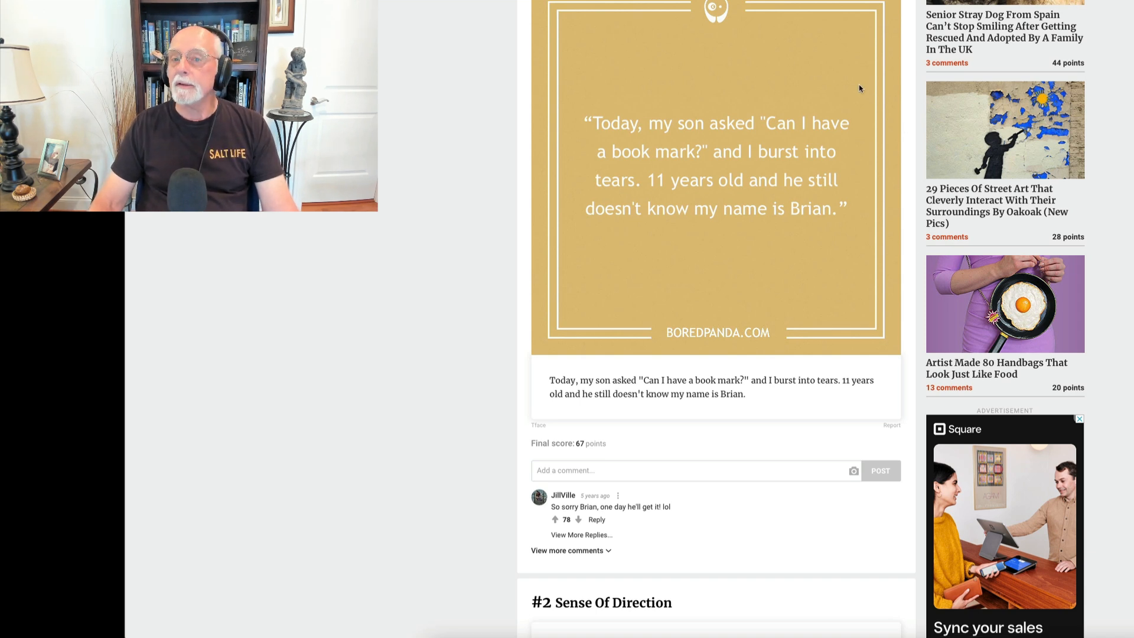
mouse_move(846, 74)
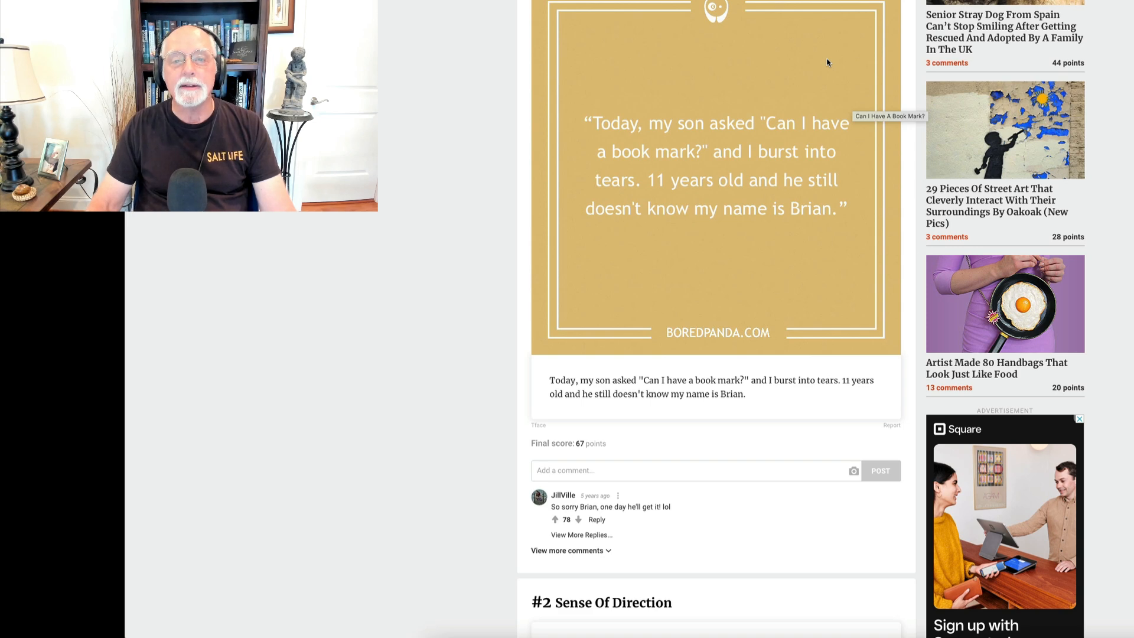
Read down the dad-joke list past the sense-of-direction and pun entries to the holy water joke.
scroll(down, 3)
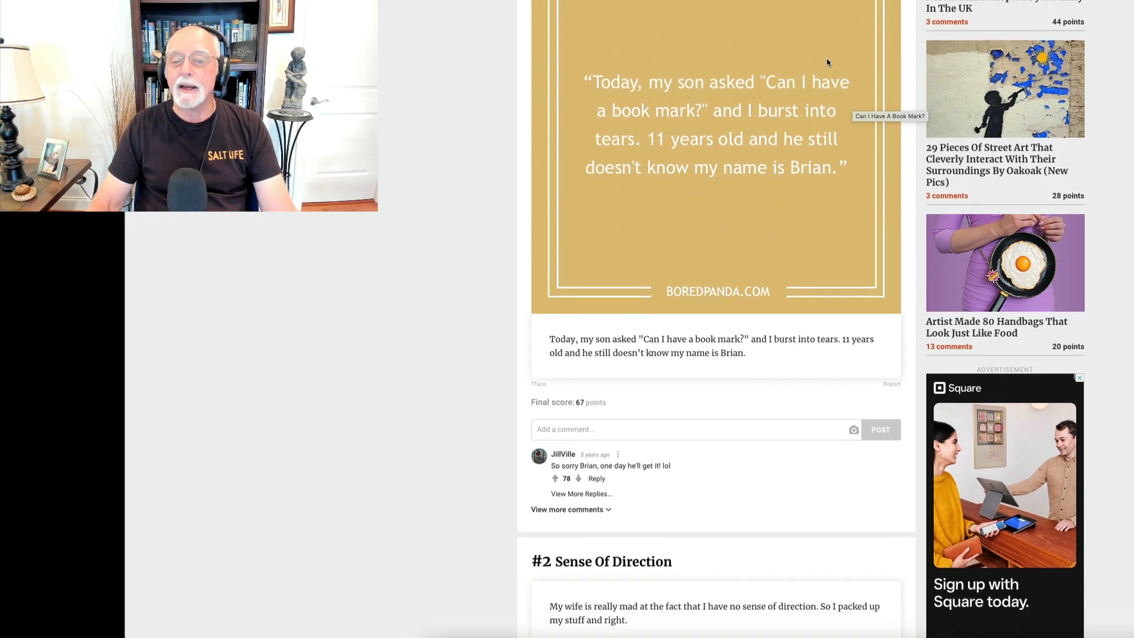
scroll(down, 3)
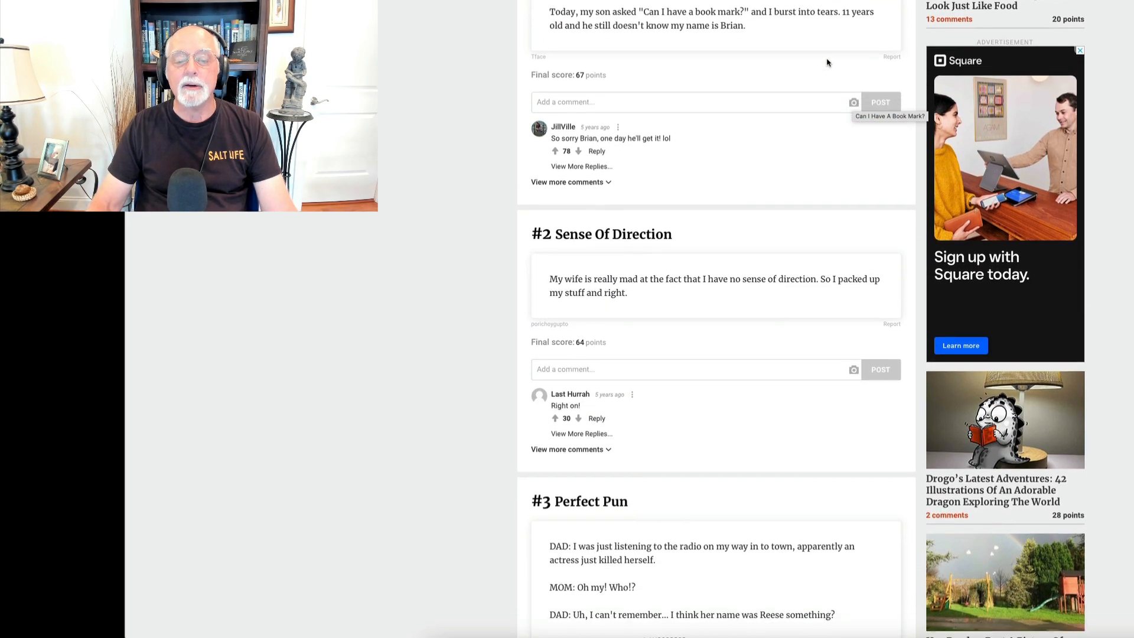
scroll(down, 3)
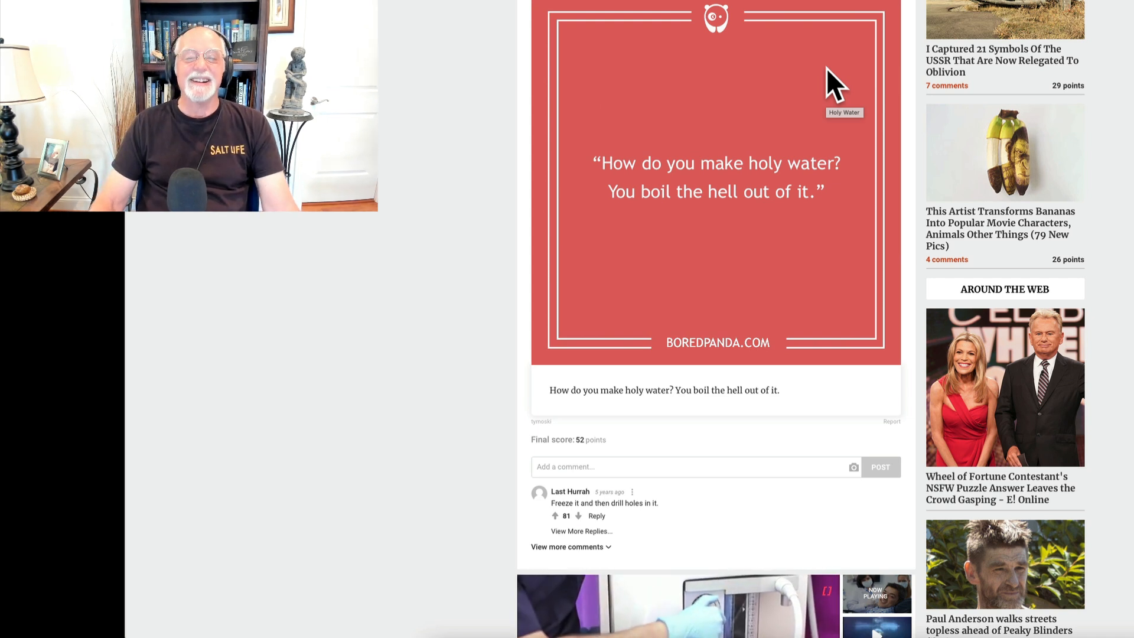
mouse_move(778, 62)
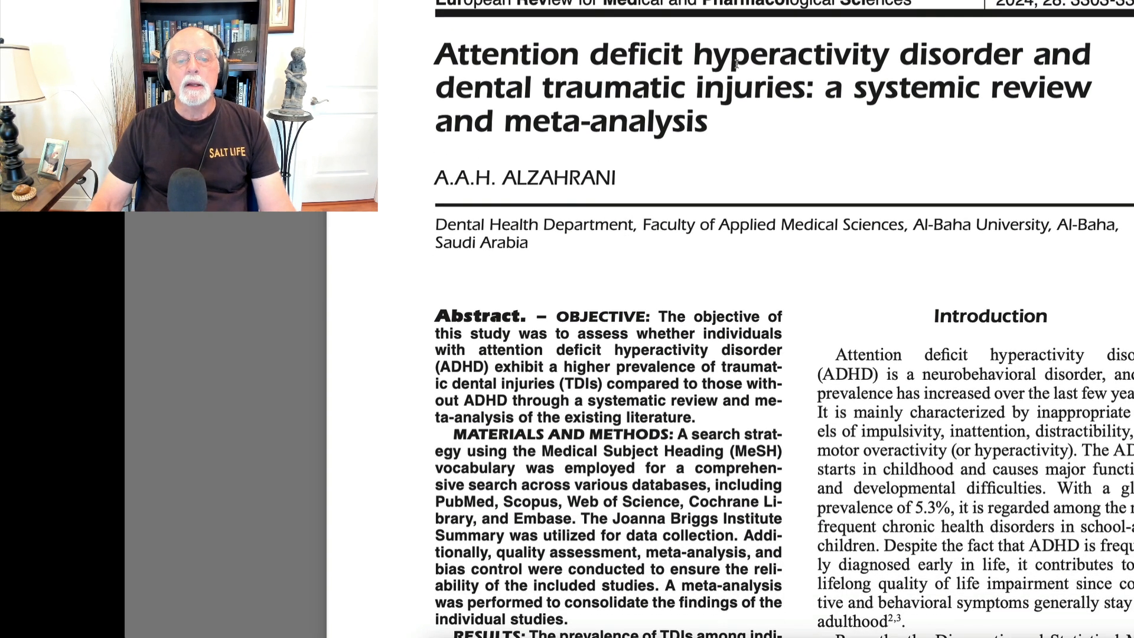
Read down the ADHD and dental traumatic injuries review toward its abstract.
scroll(down, 3)
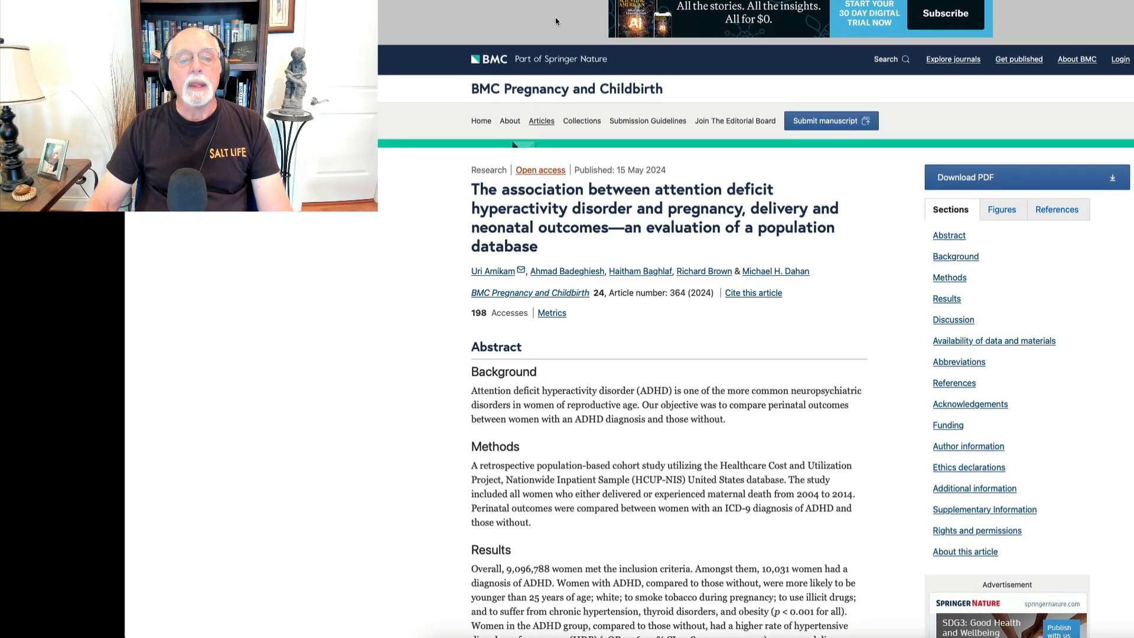
scroll(down, 3)
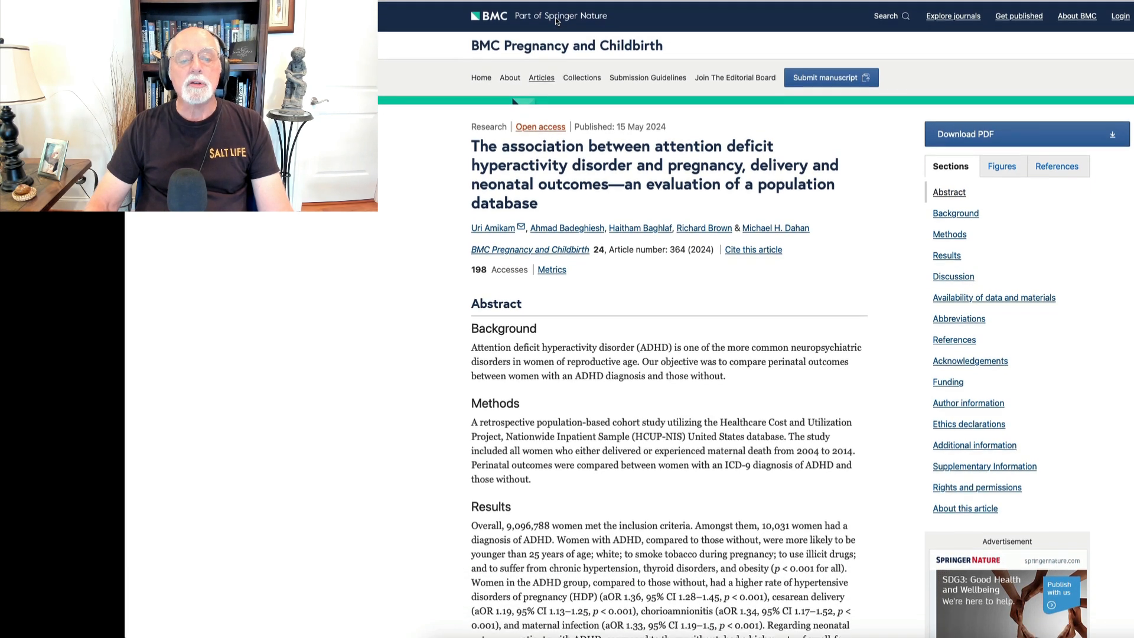
scroll(down, 3)
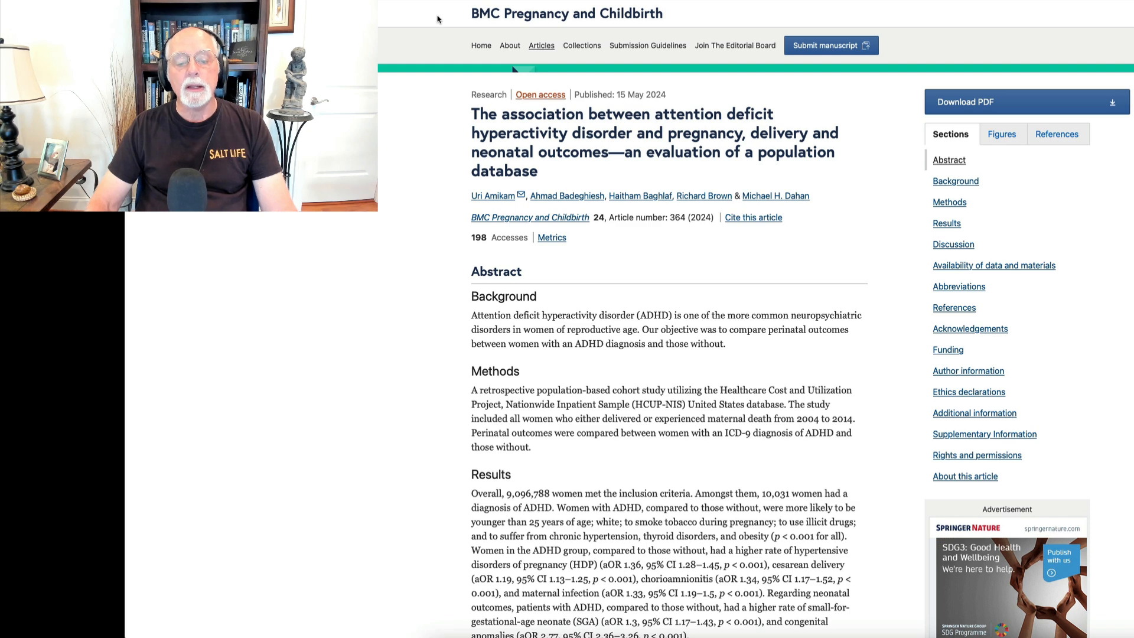
scroll(down, 3)
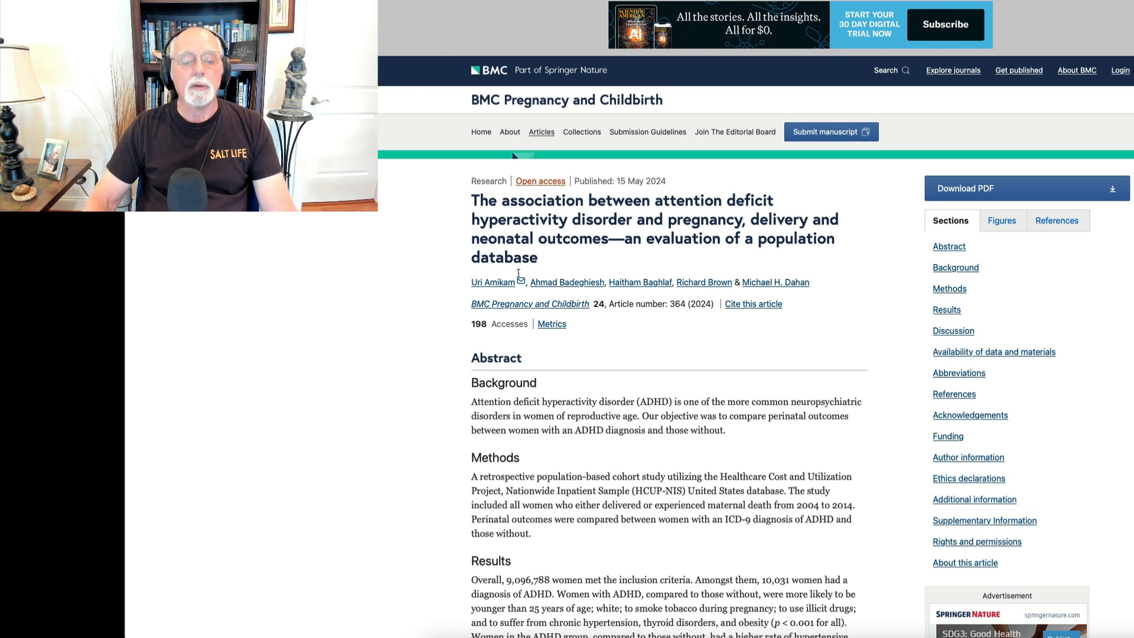
click(493, 282)
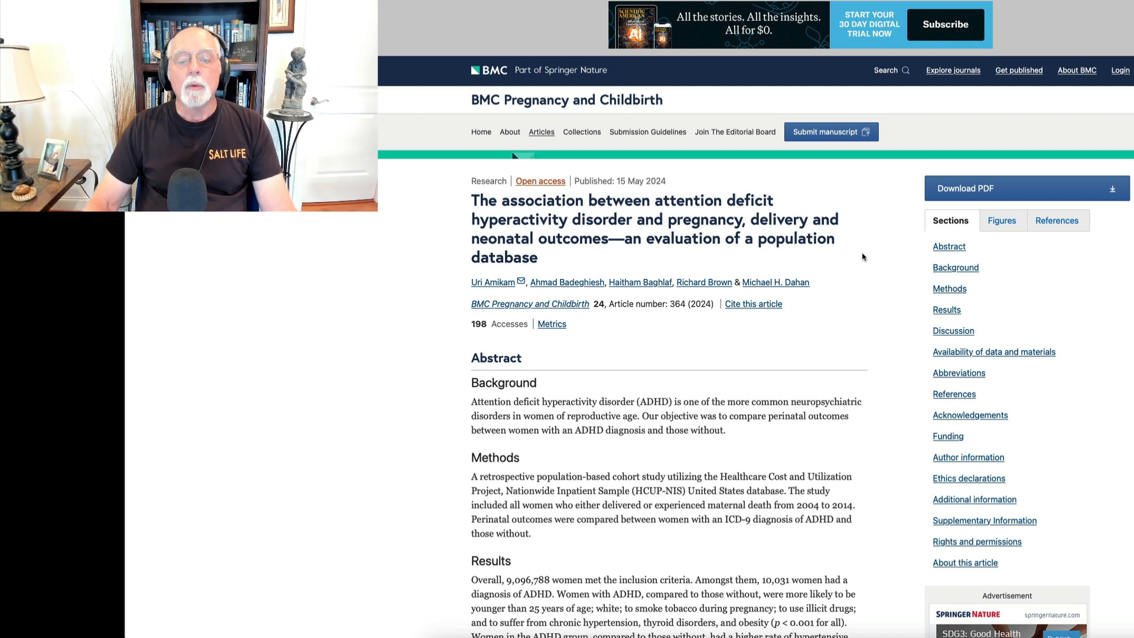
Read the abstract's results and conclusion down into the article's Background section.
scroll(down, 3)
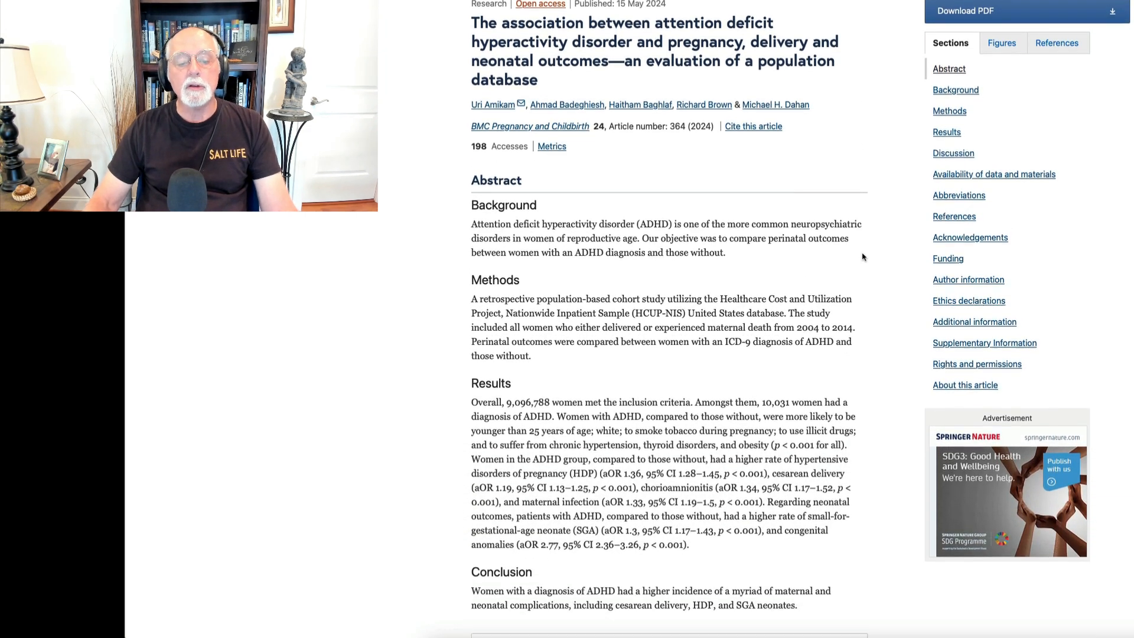
scroll(down, 3)
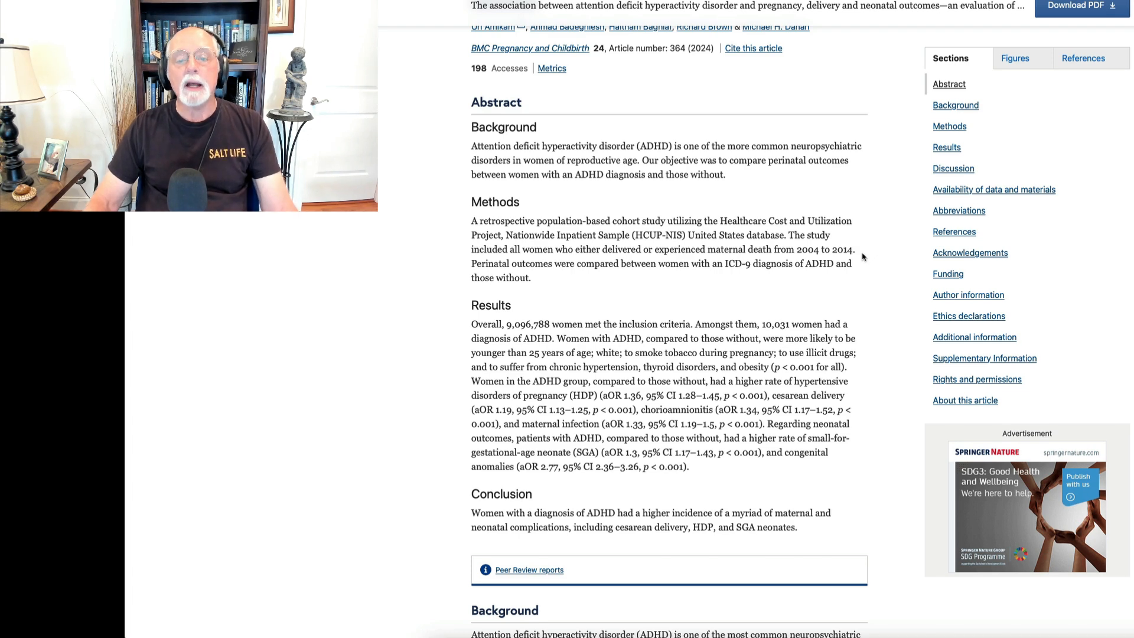
scroll(down, 3)
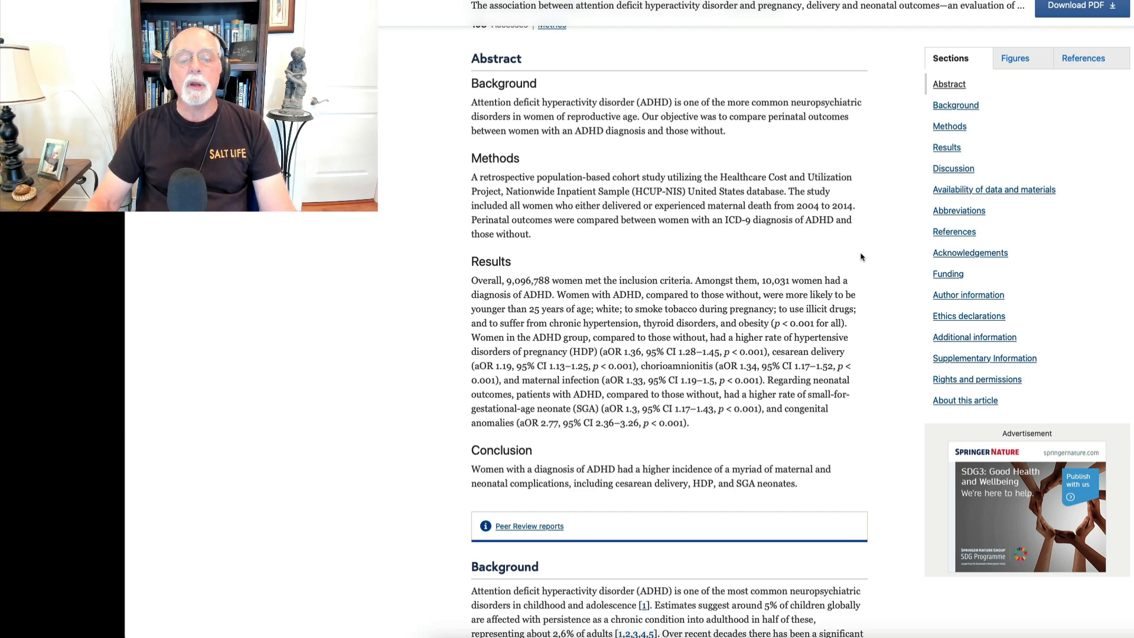
scroll(down, 3)
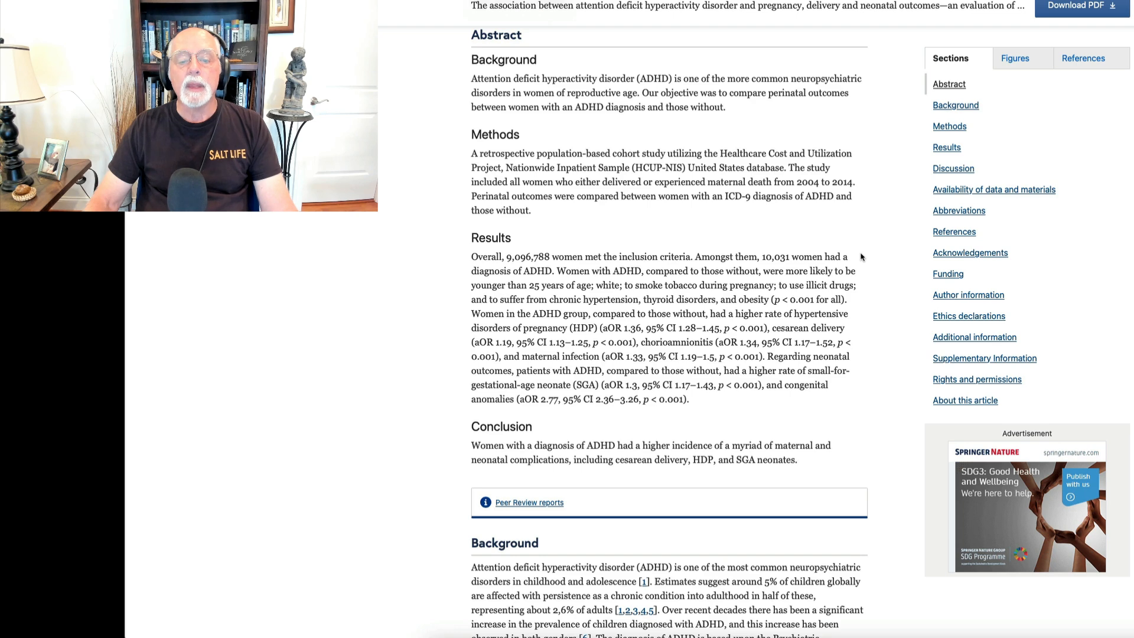
mouse_move(864, 234)
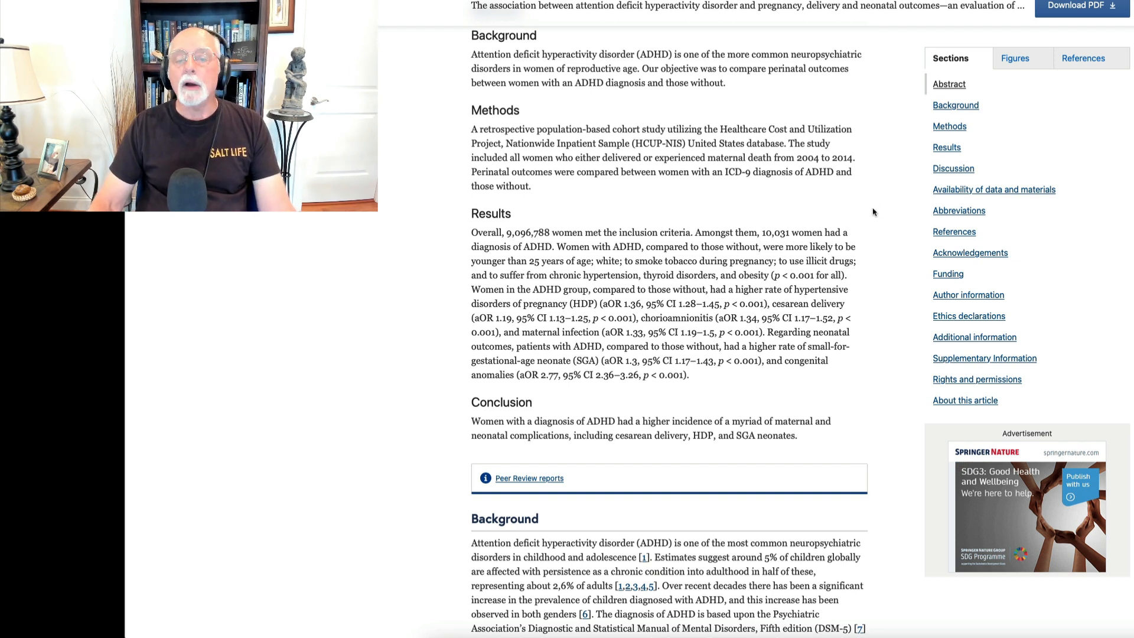
scroll(down, 3)
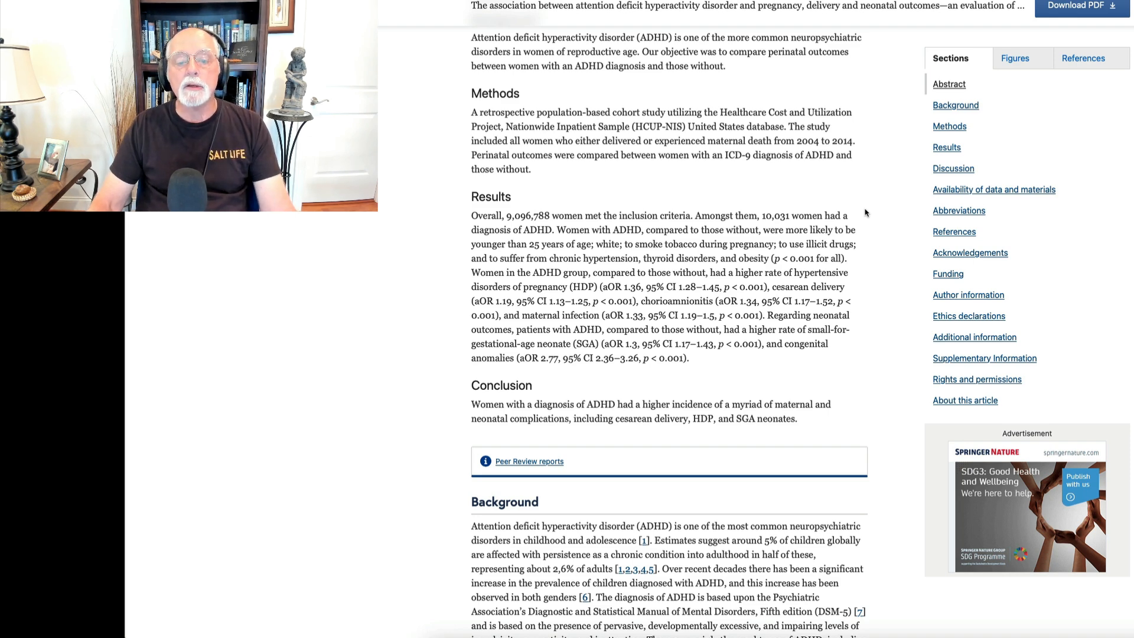
scroll(down, 3)
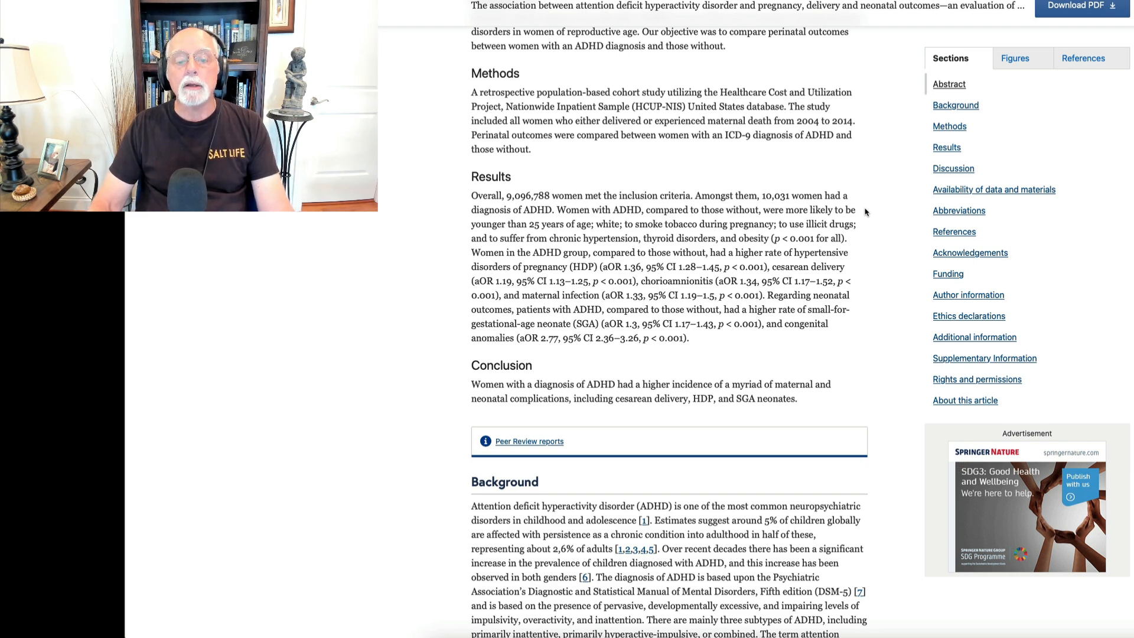
Read through the ADHD pregnancy and neonatal outcomes study's background and findings.
scroll(down, 3)
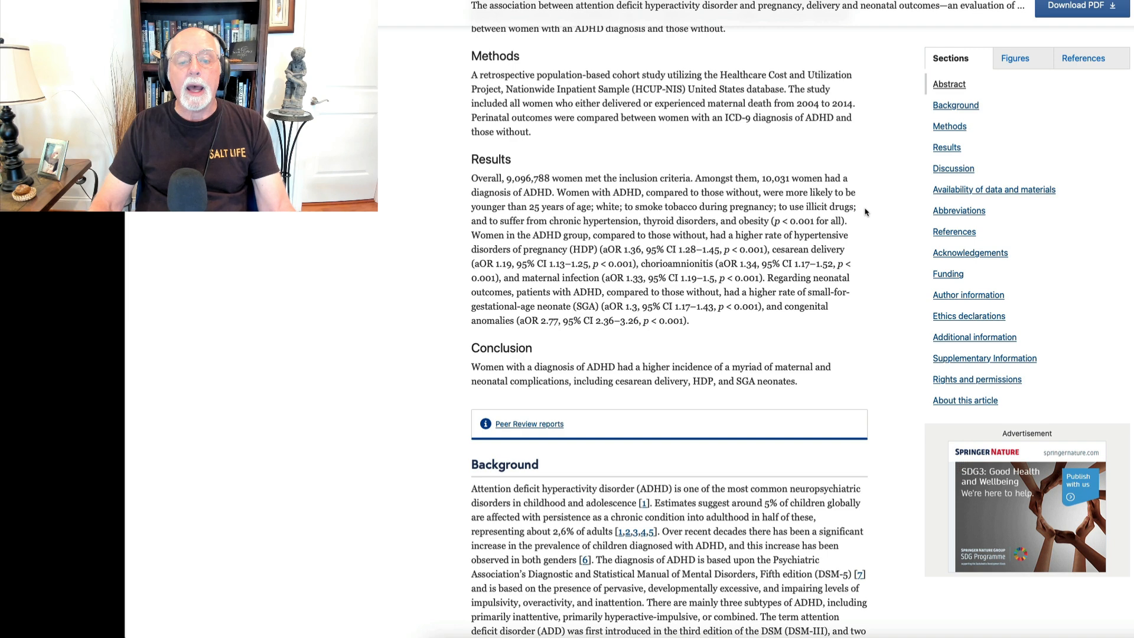
scroll(down, 3)
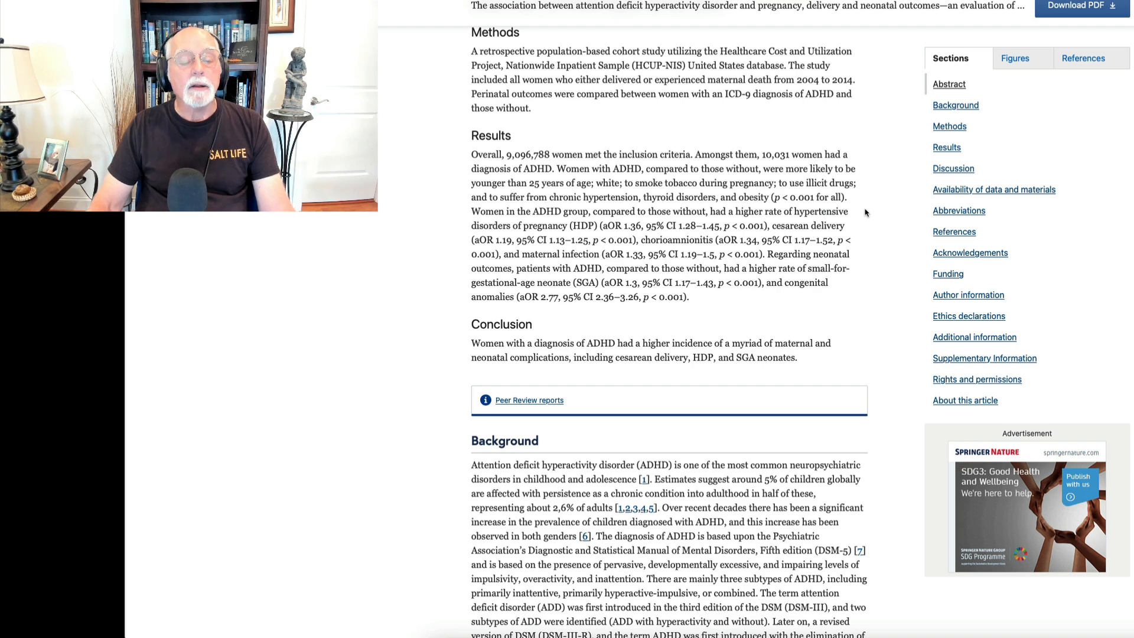
mouse_move(859, 213)
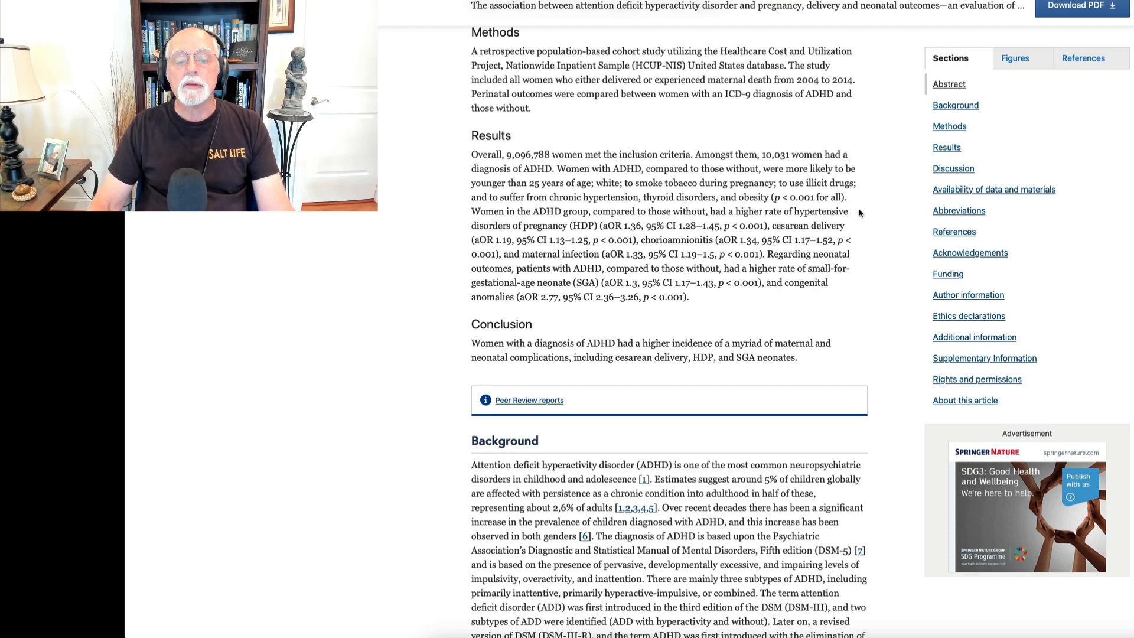
scroll(down, 3)
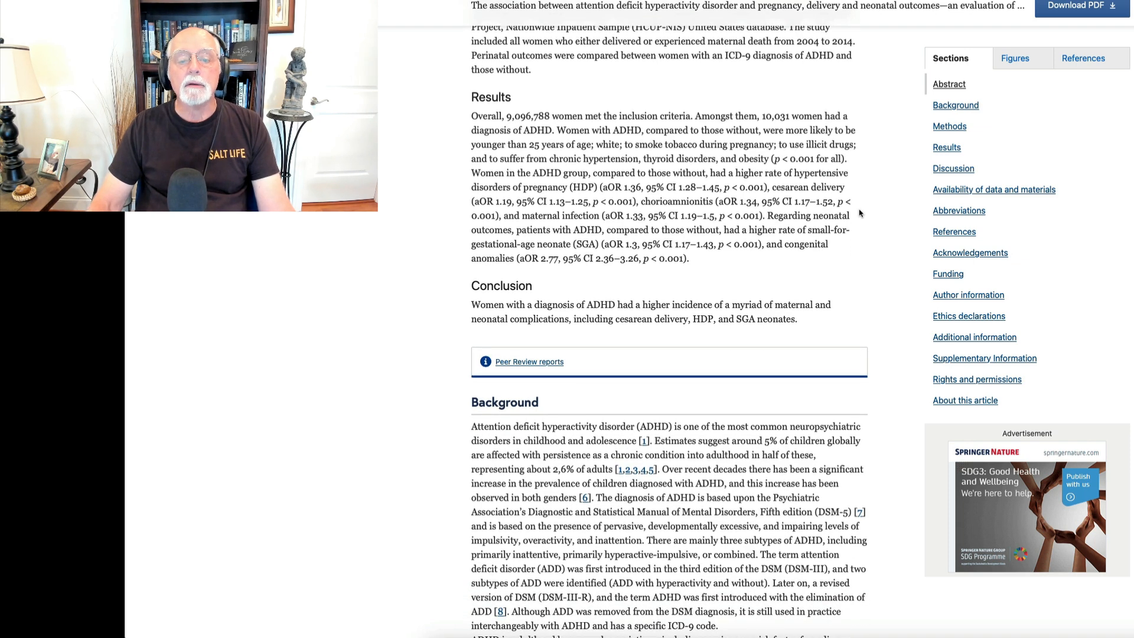
scroll(down, 3)
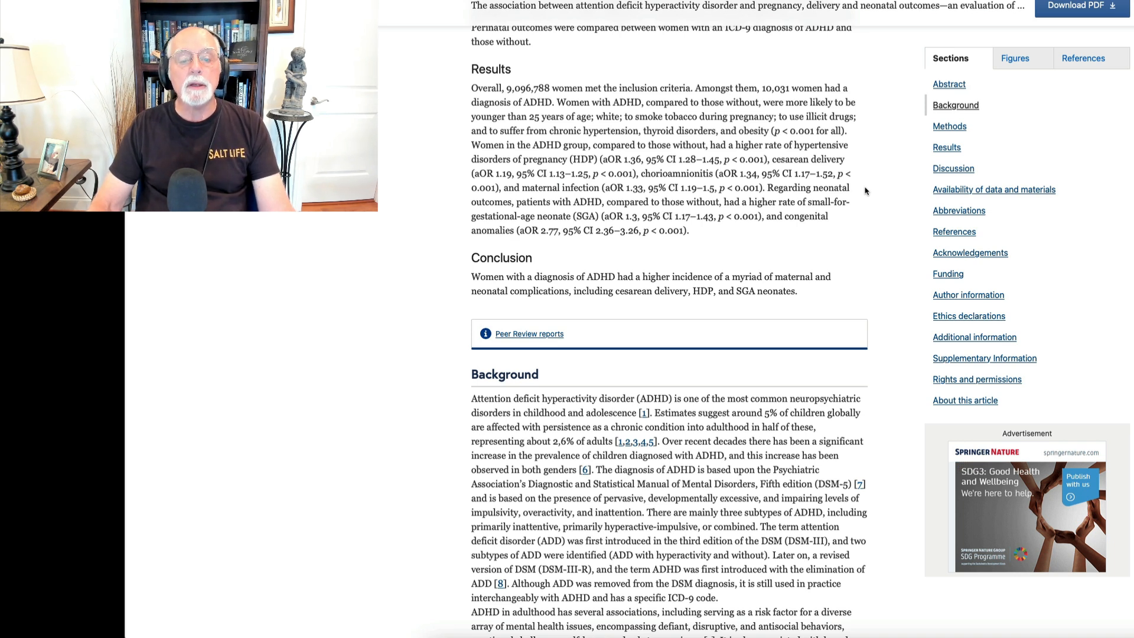
mouse_move(870, 176)
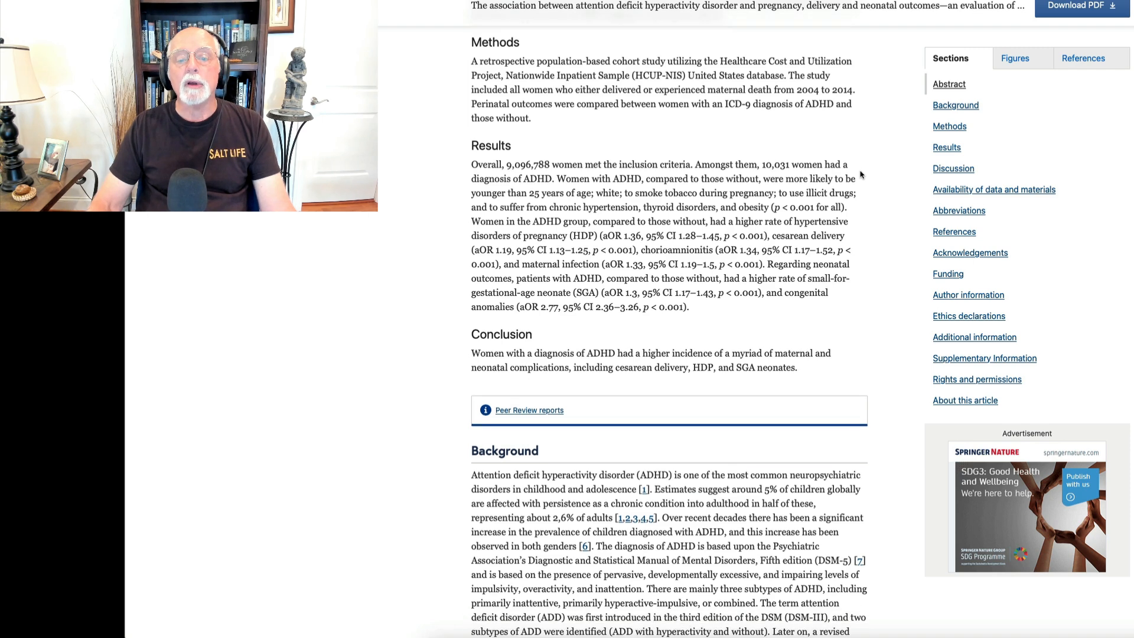
scroll(down, 3)
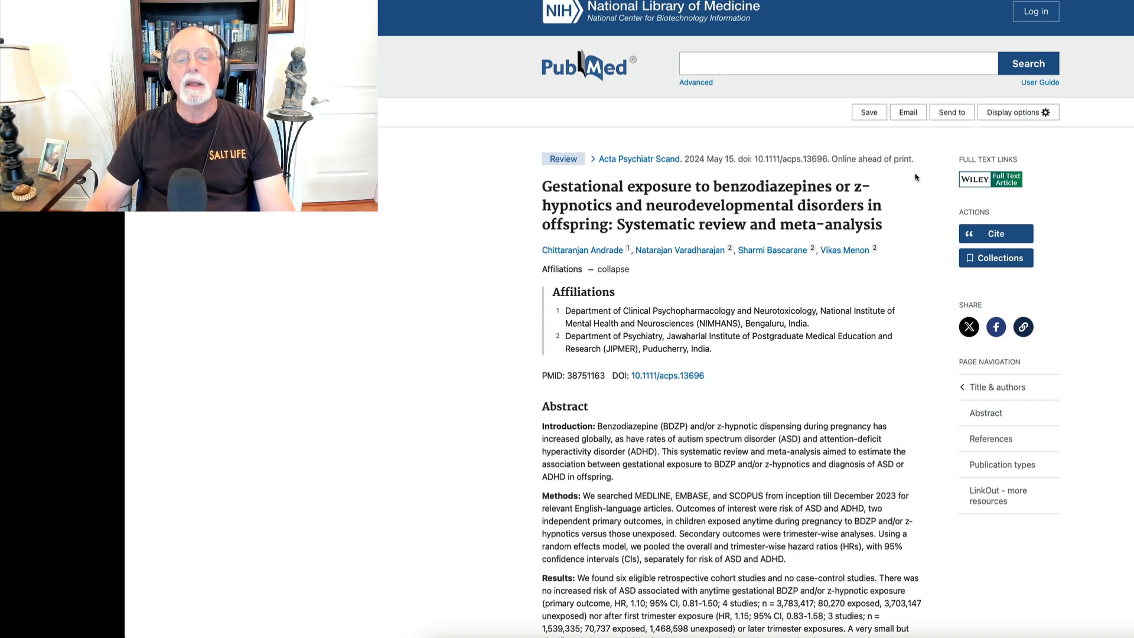
scroll(down, 3)
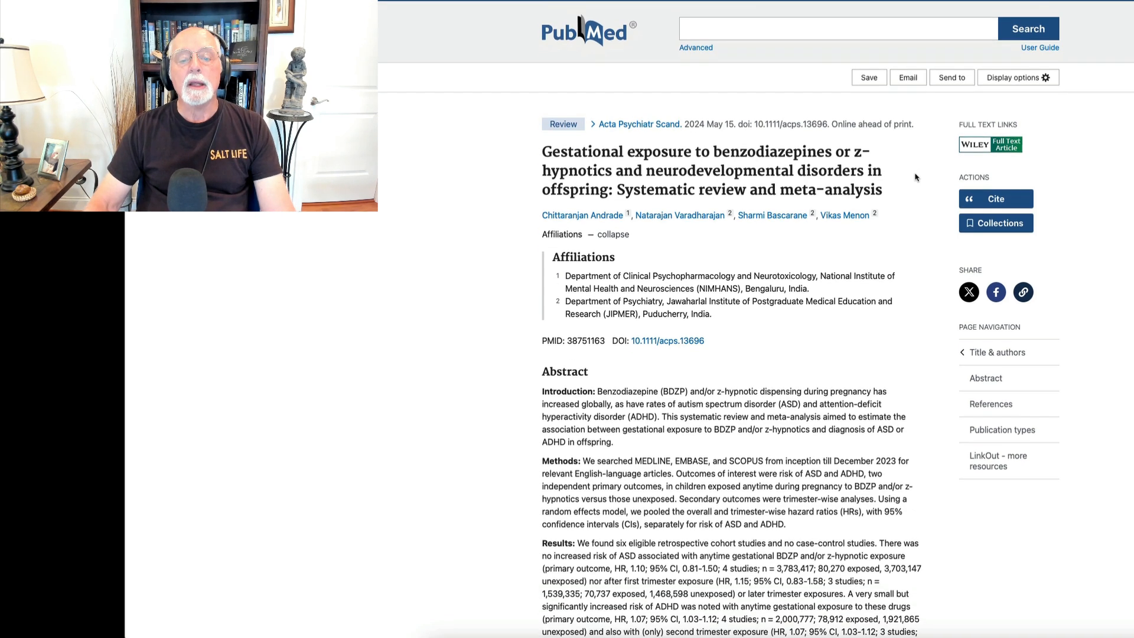
scroll(down, 3)
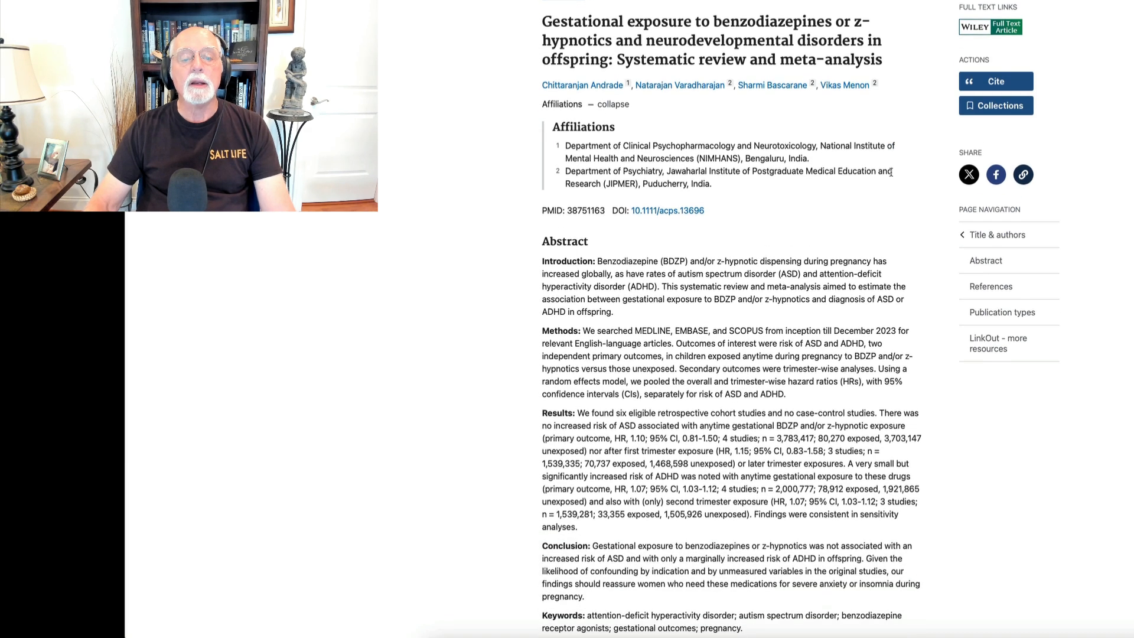
scroll(down, 3)
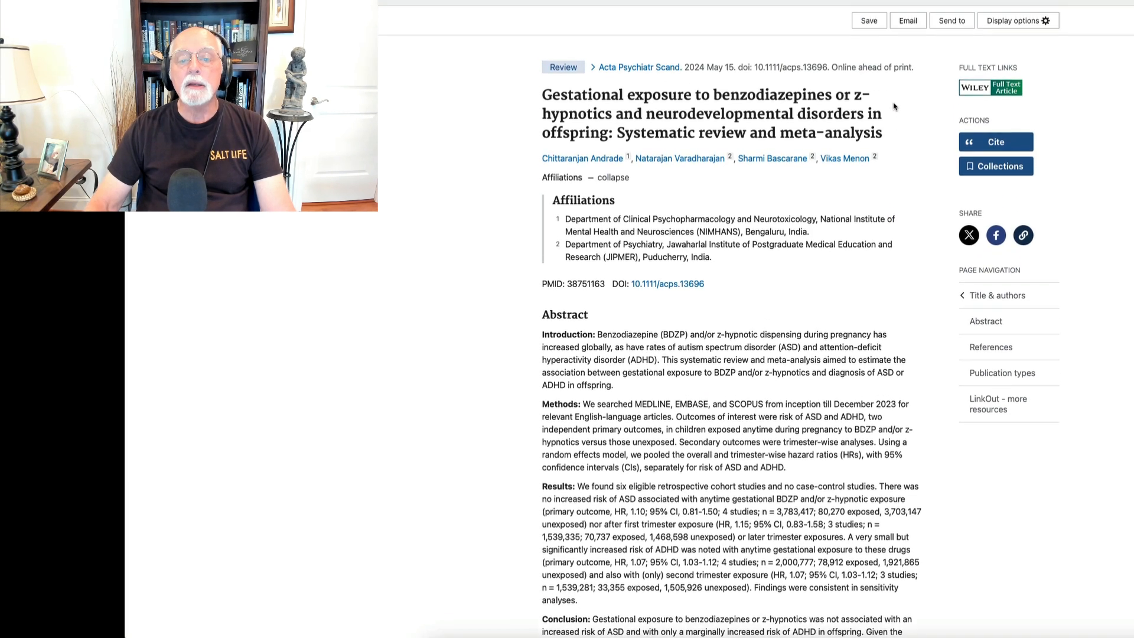
scroll(down, 3)
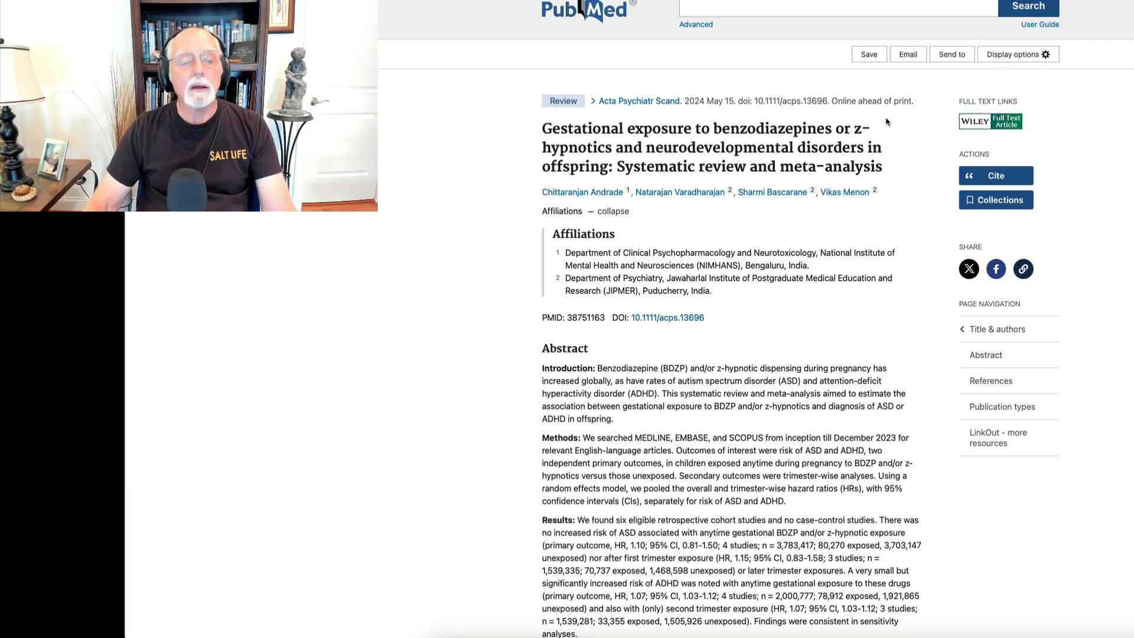
scroll(down, 3)
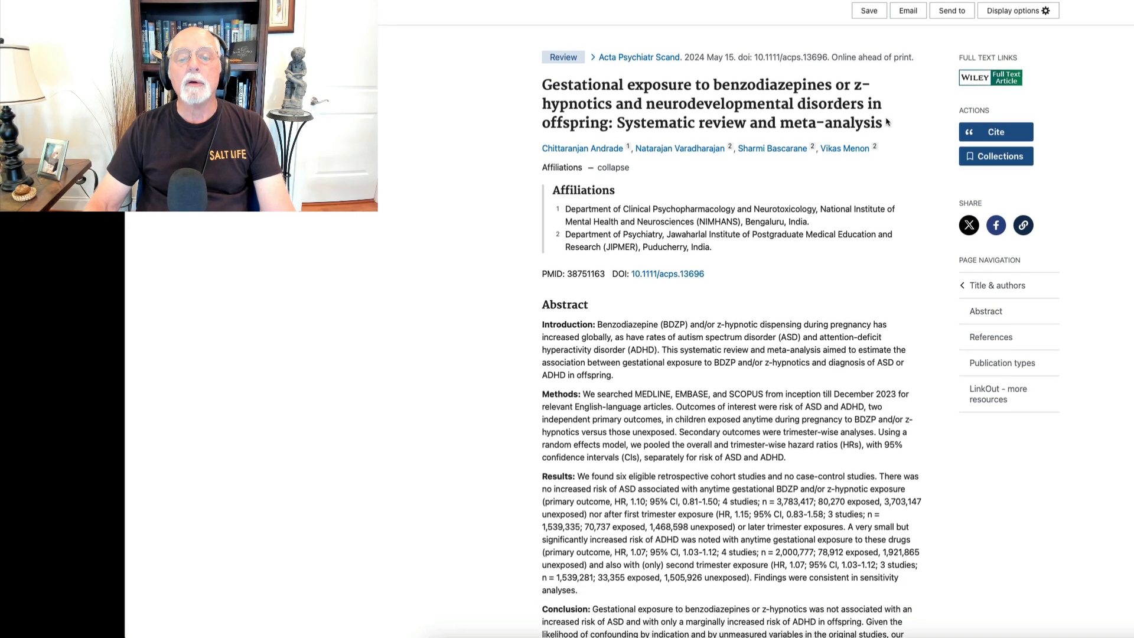
scroll(down, 3)
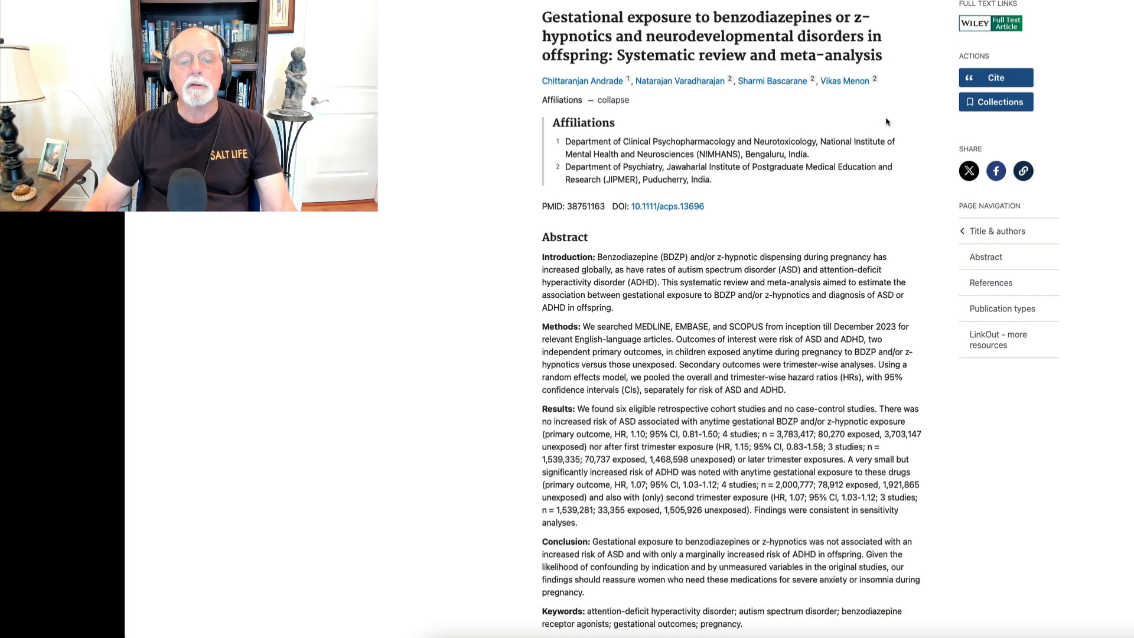
scroll(down, 3)
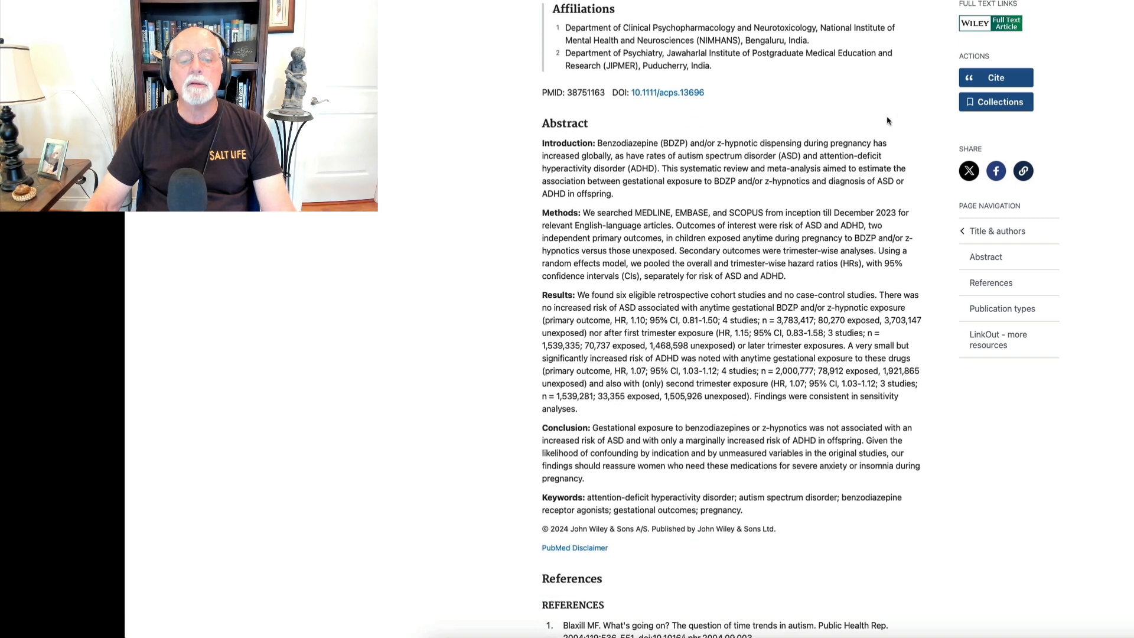
scroll(down, 3)
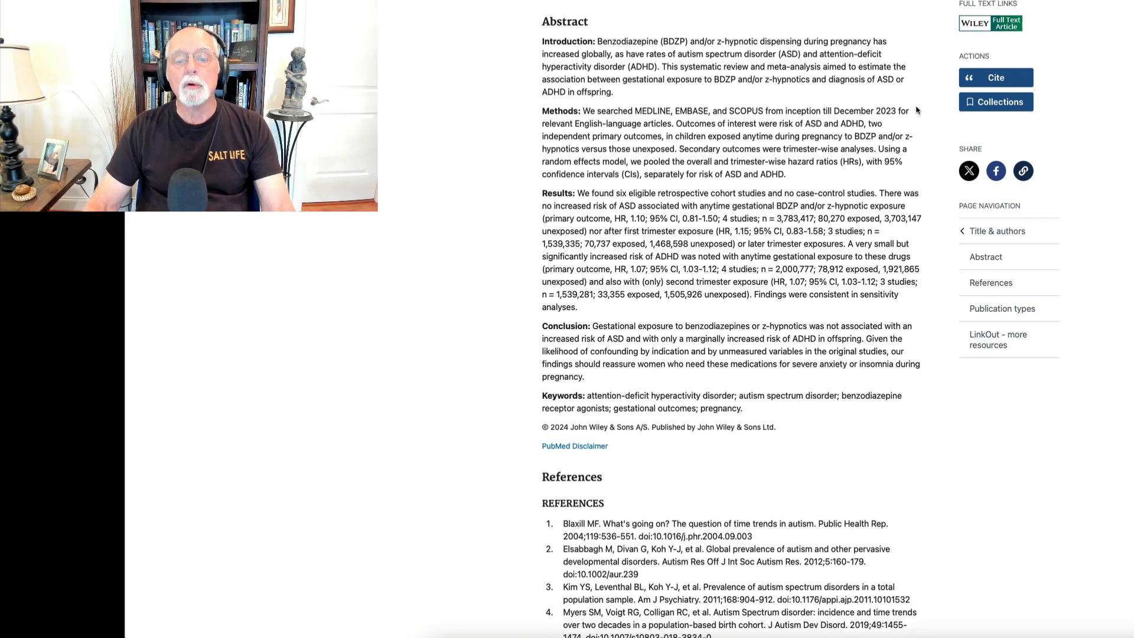
Finish the benzodiazepine review's abstract and continue down to its references.
scroll(down, 3)
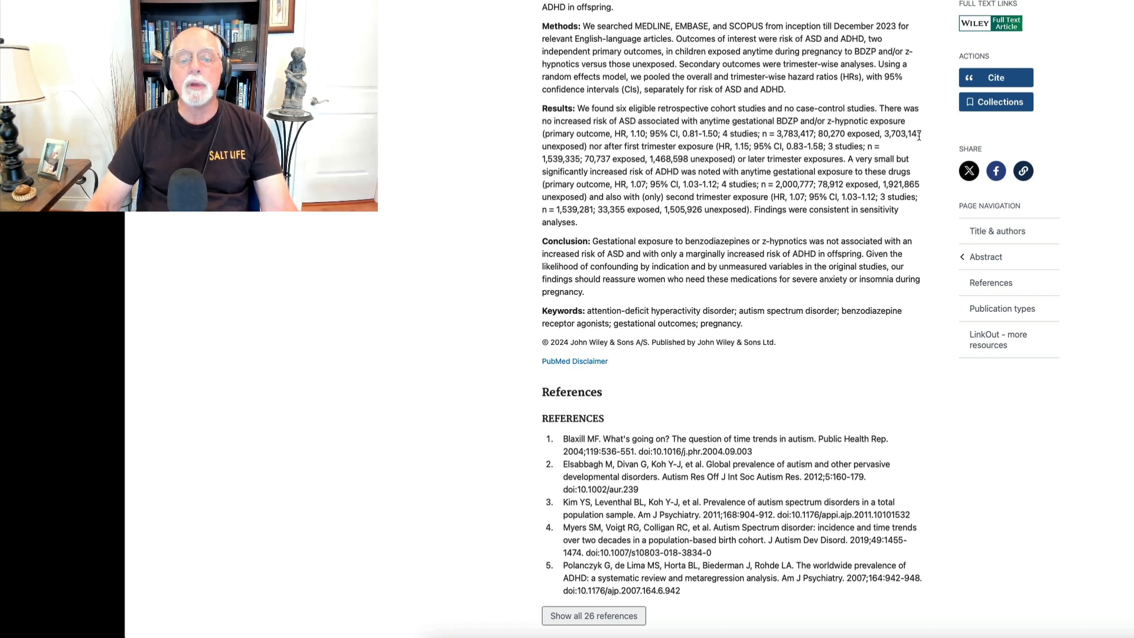
scroll(down, 3)
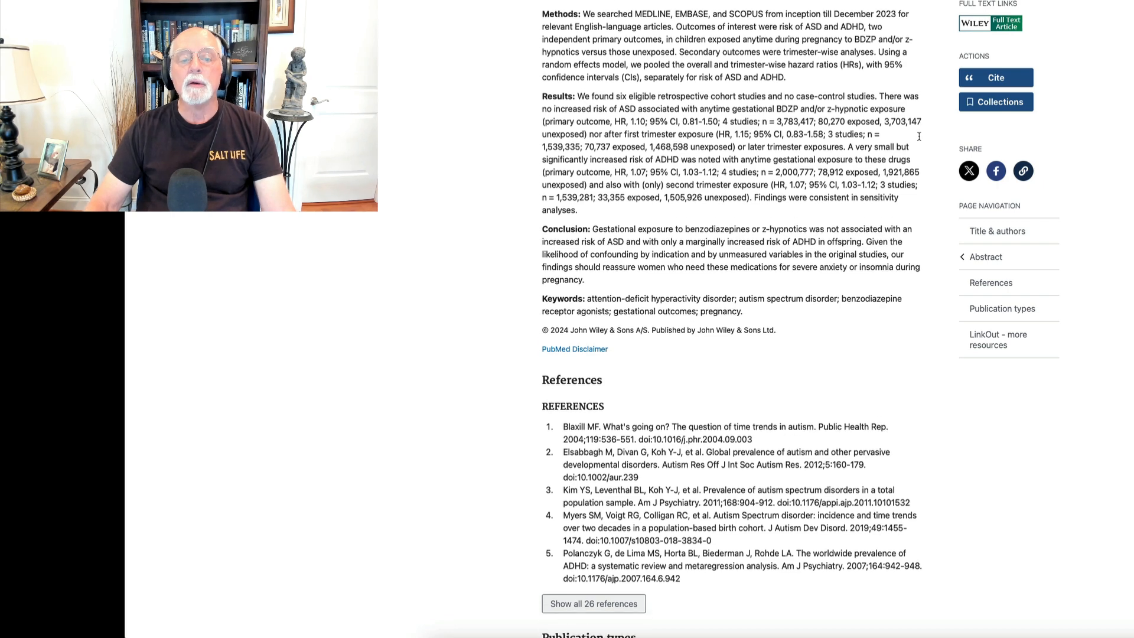
scroll(down, 3)
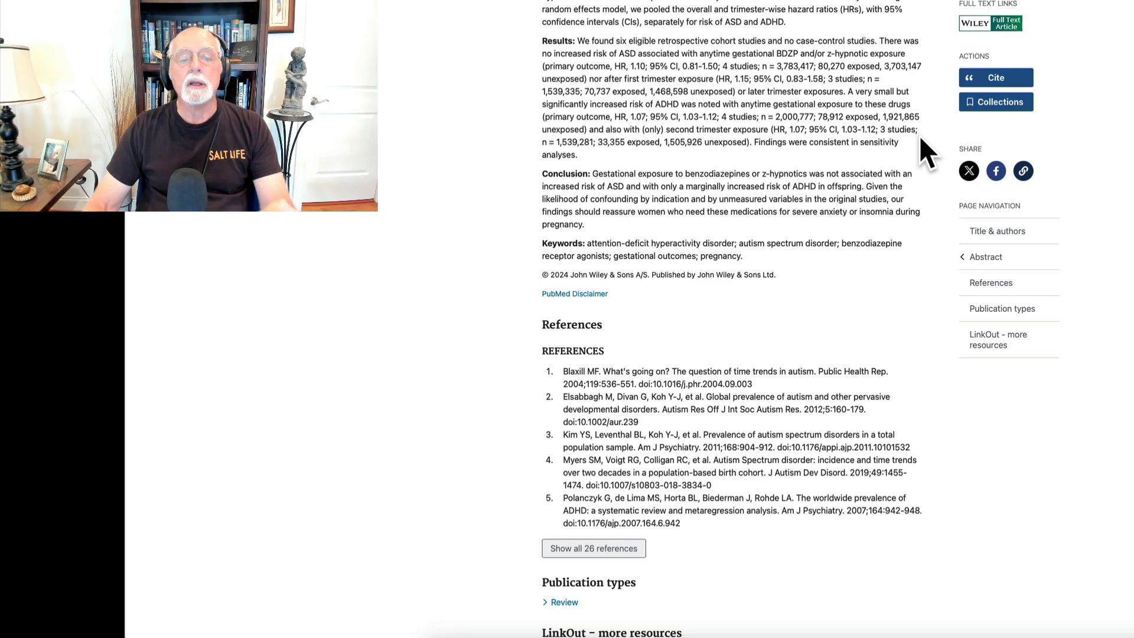
scroll(down, 3)
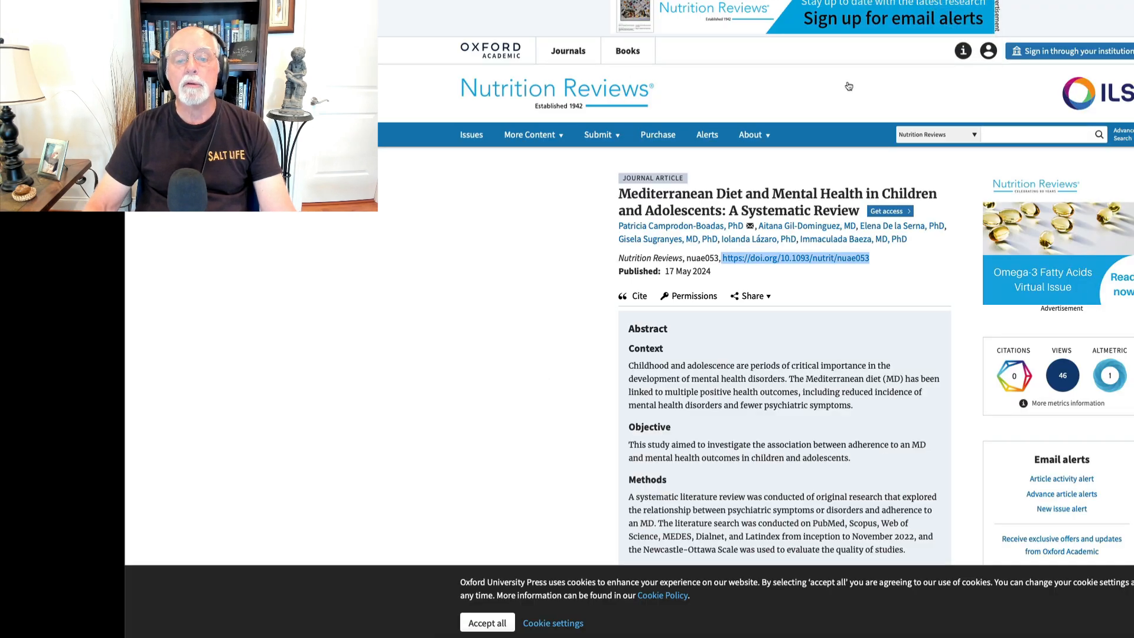
scroll(down, 3)
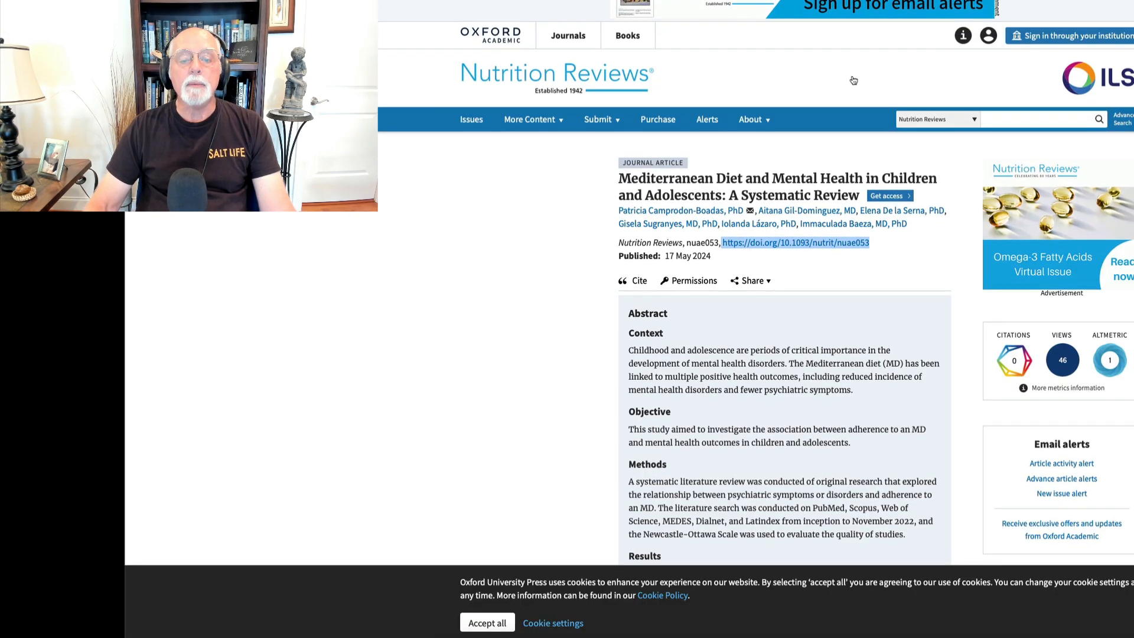
scroll(down, 3)
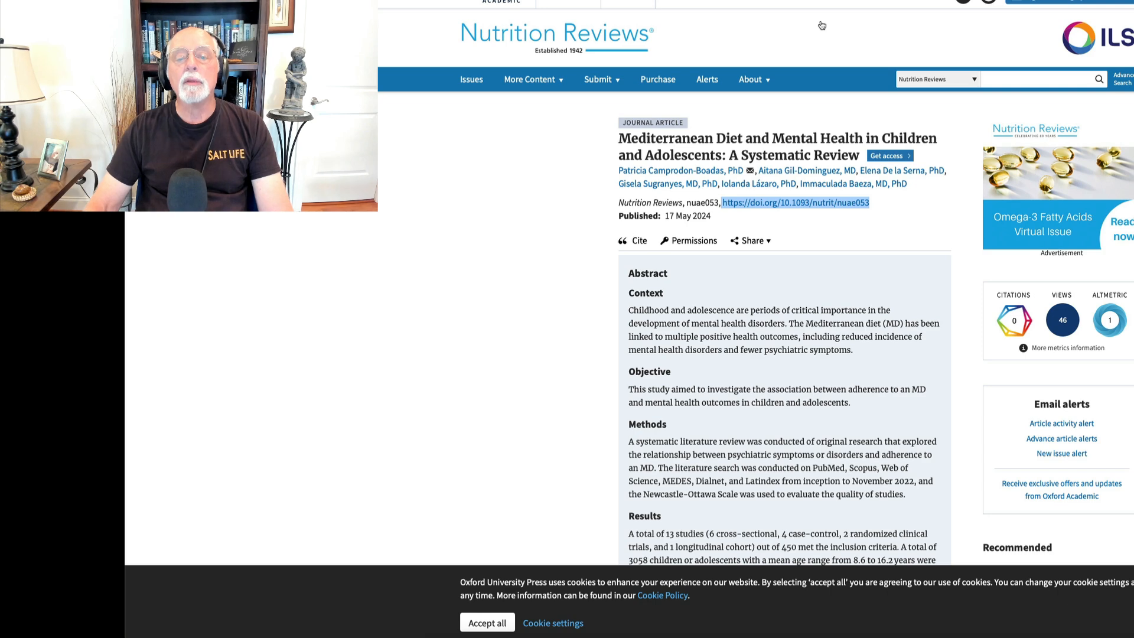
scroll(down, 3)
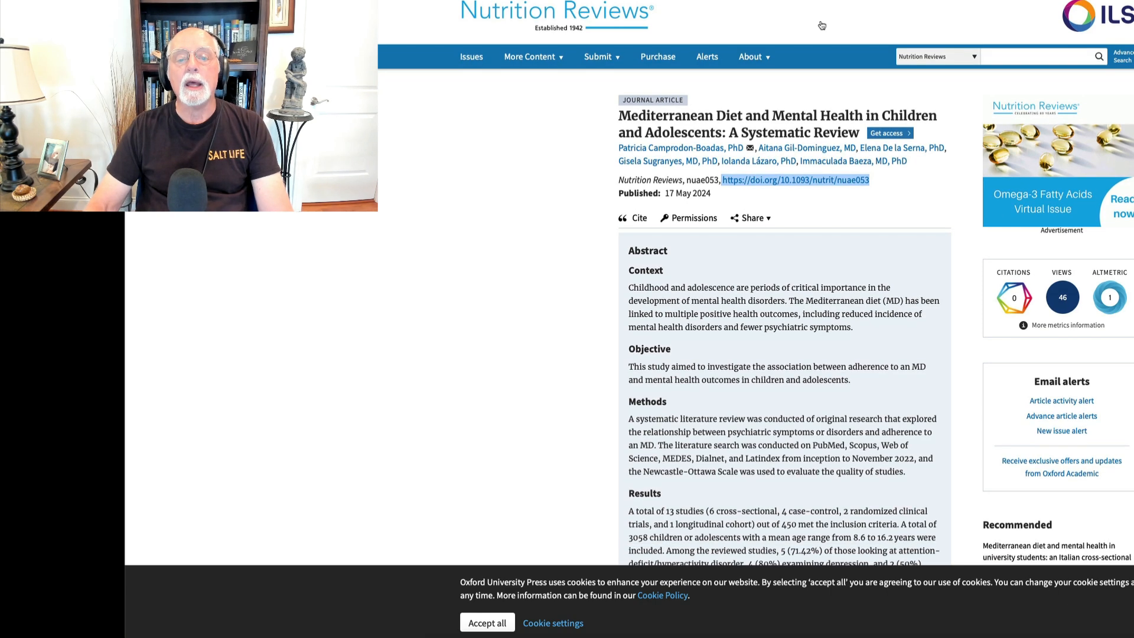
scroll(down, 3)
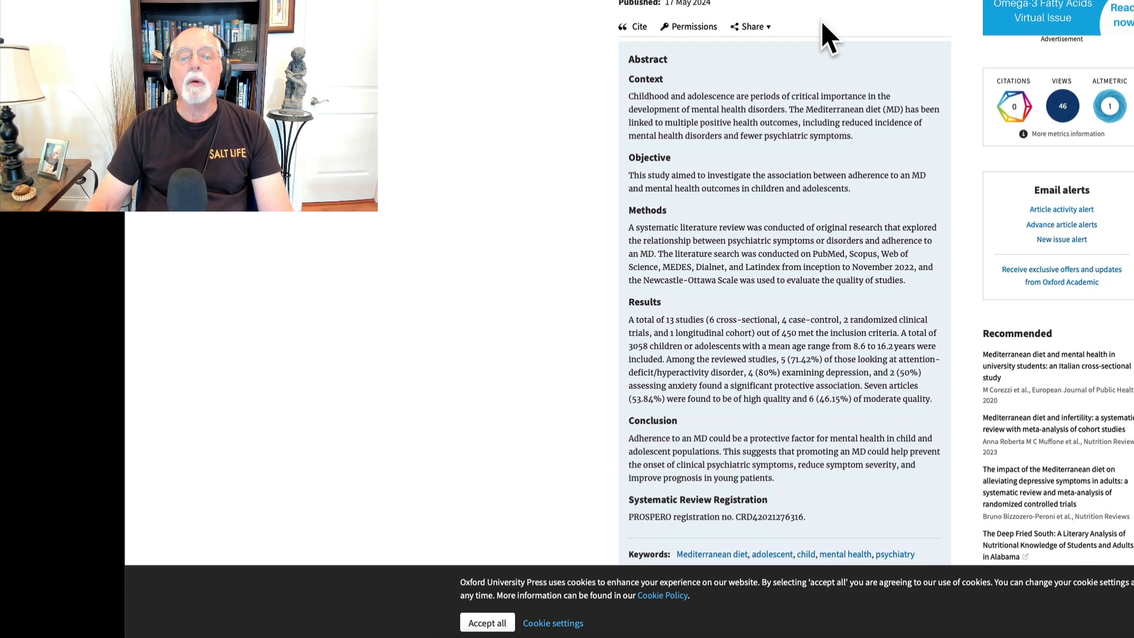
scroll(down, 3)
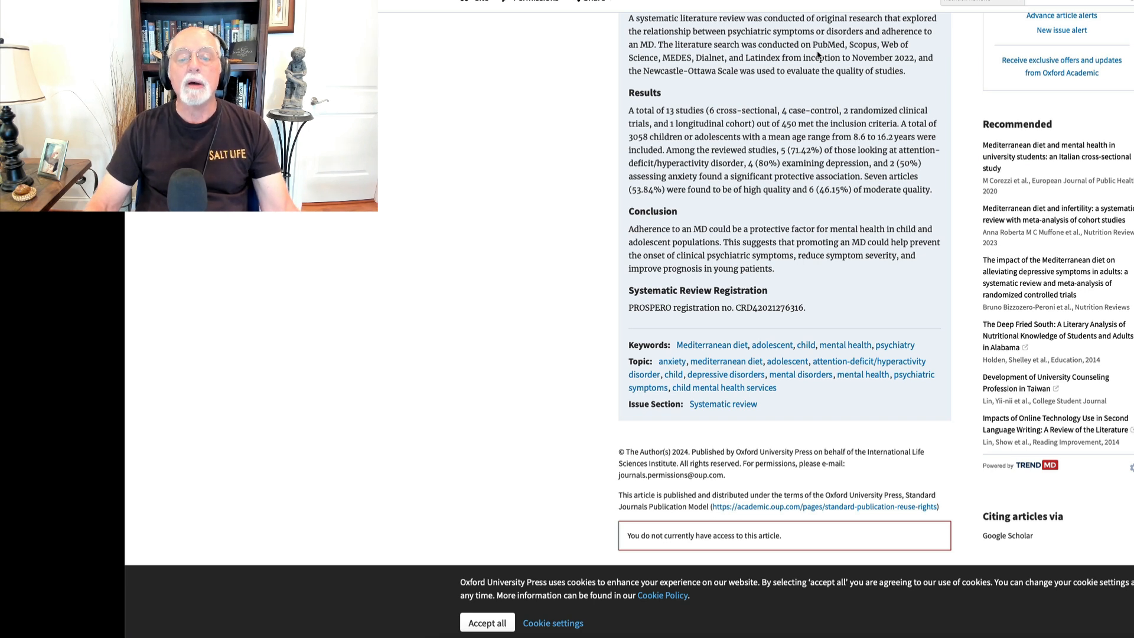
mouse_move(807, 79)
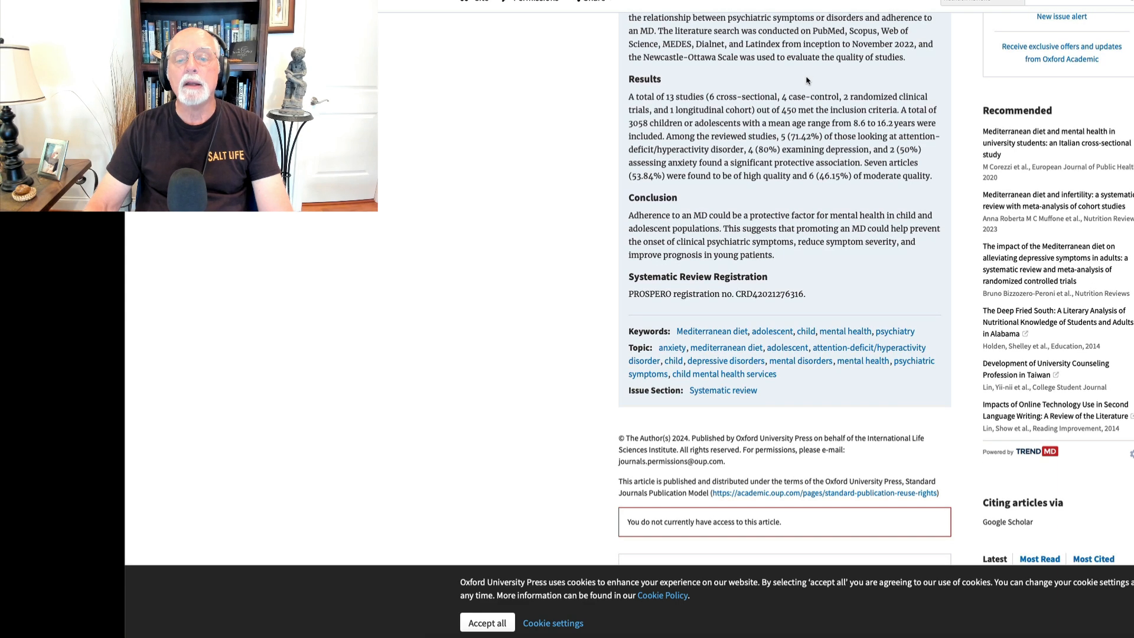
scroll(down, 3)
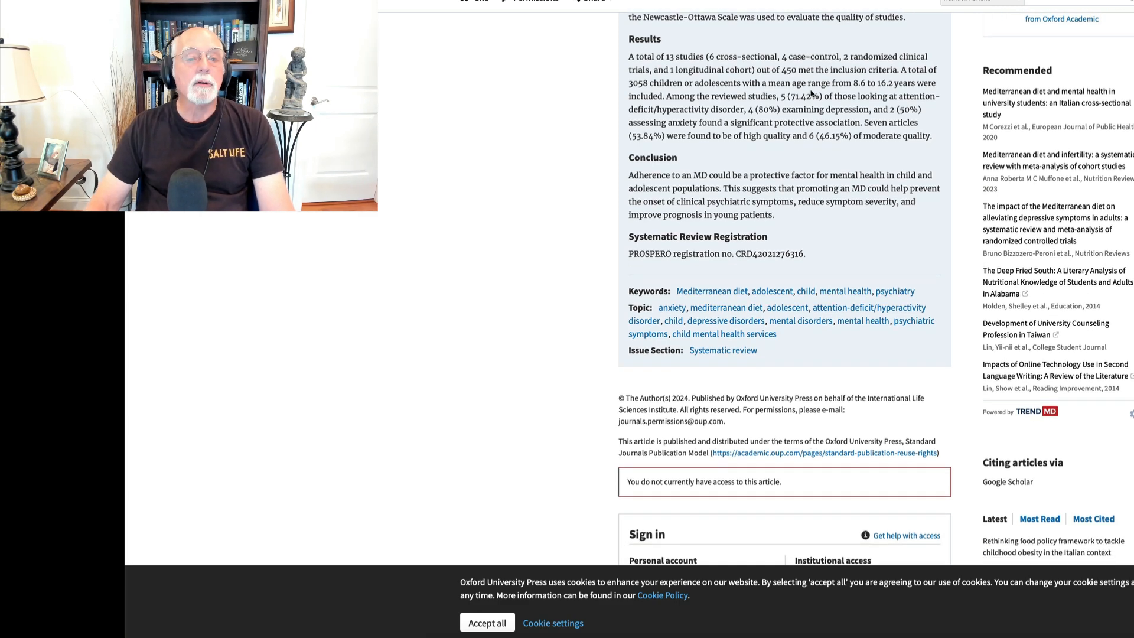
mouse_move(804, 96)
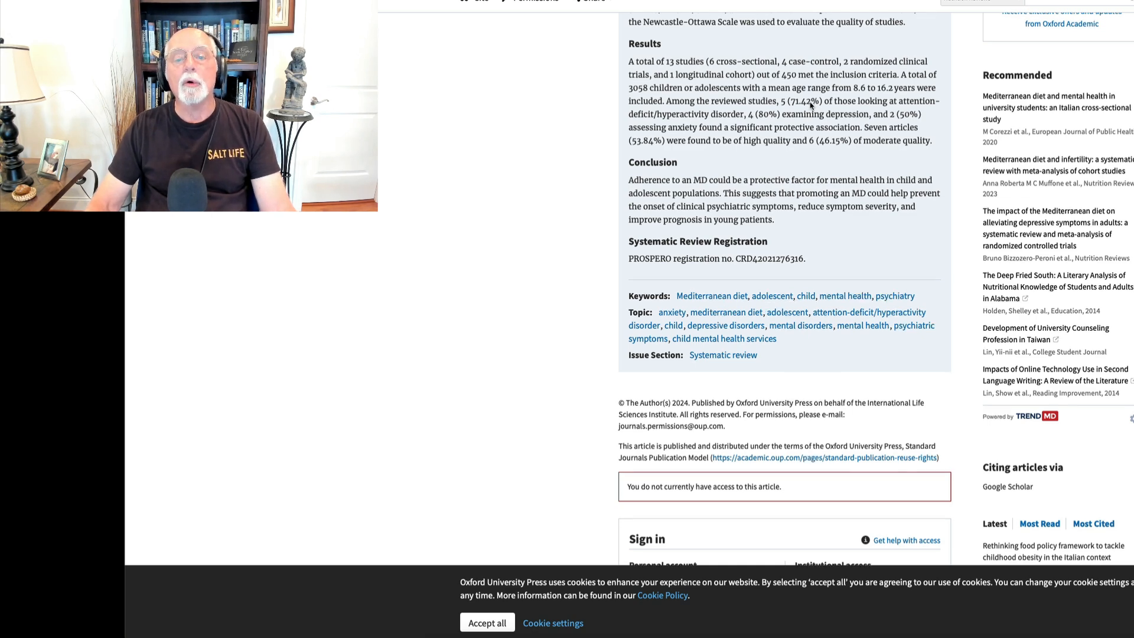
scroll(down, 3)
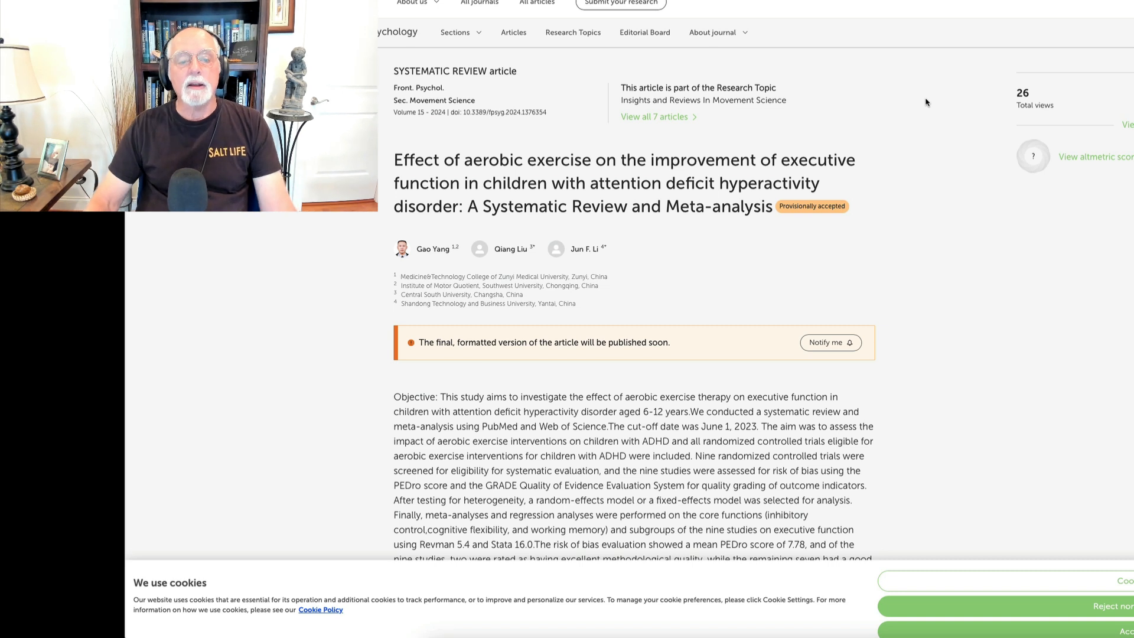
mouse_move(924, 98)
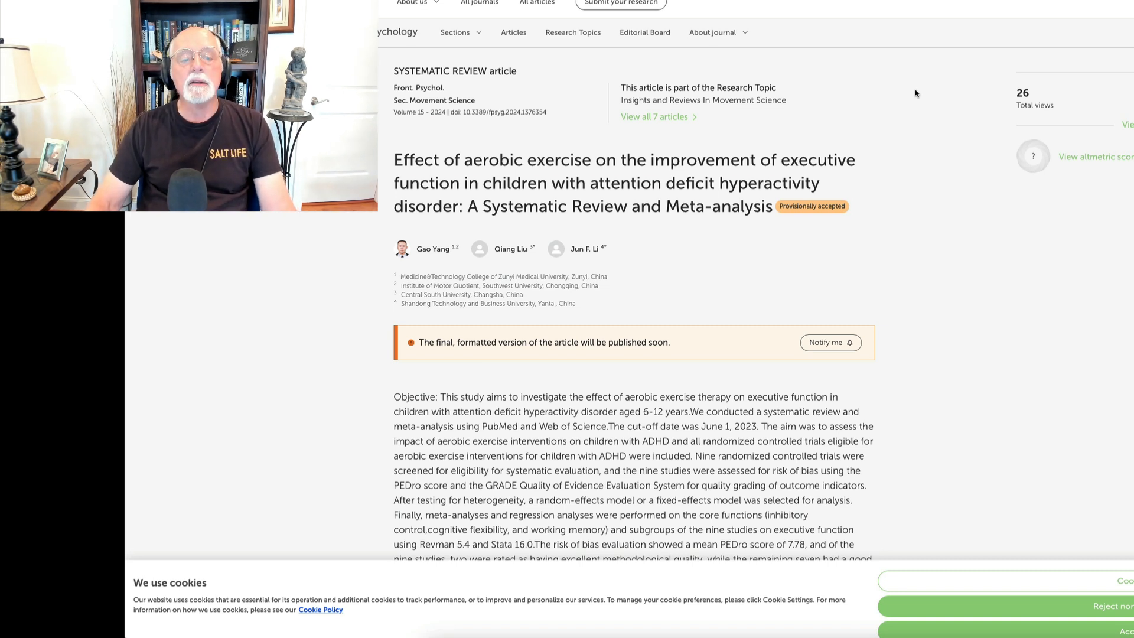
Read the aerobic-exercise abstract through subgroup findings, conclusion and keywords to Similar articles.
scroll(down, 3)
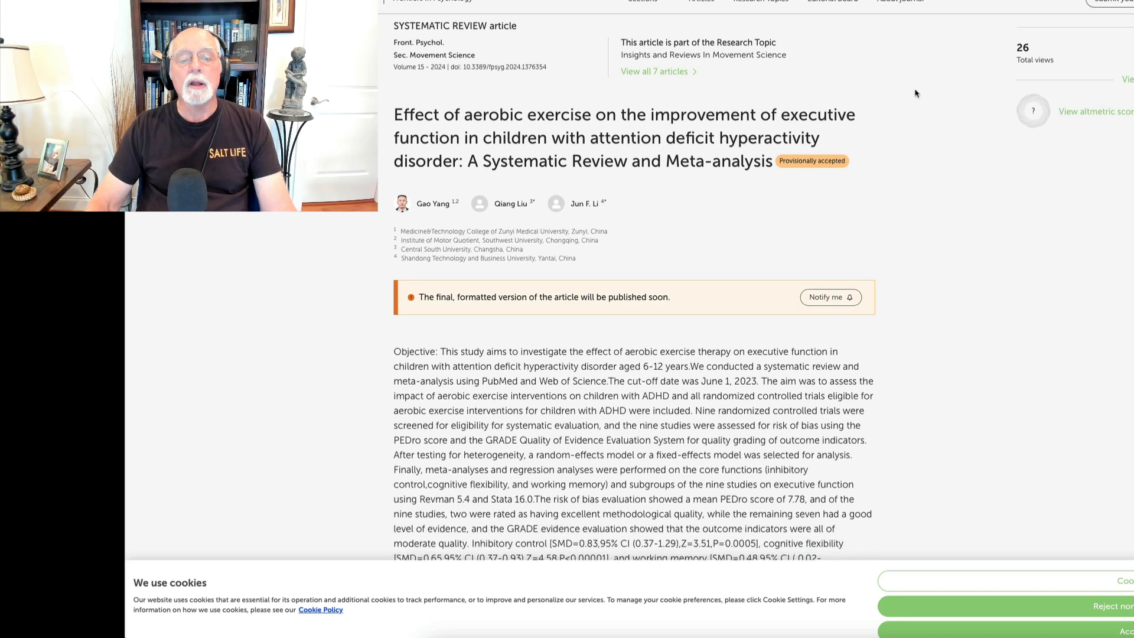
scroll(down, 3)
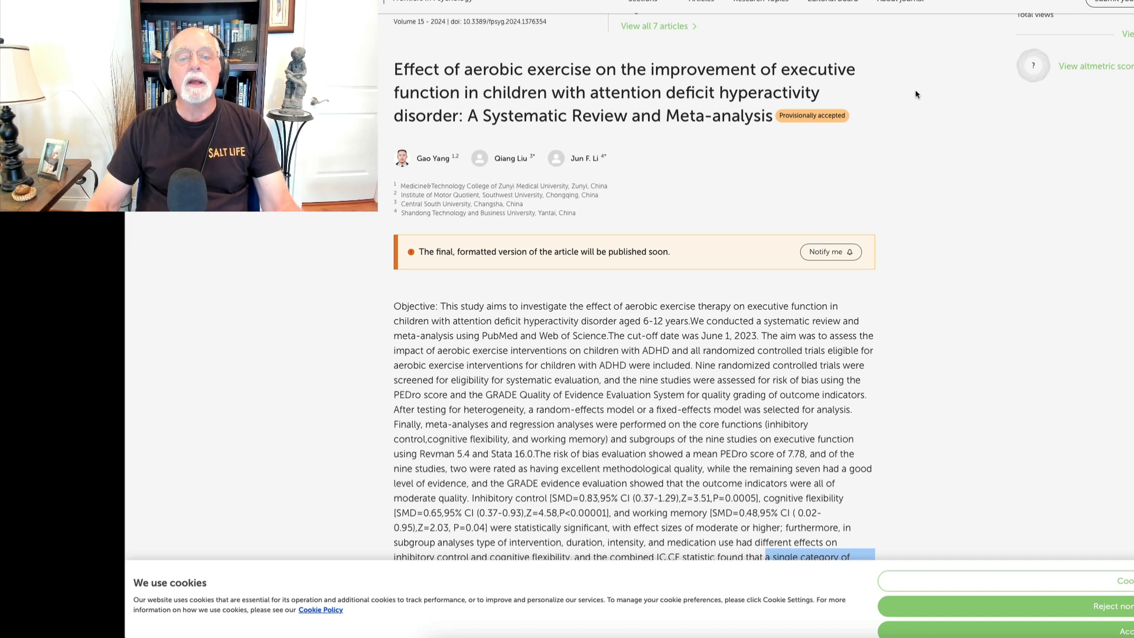
scroll(down, 3)
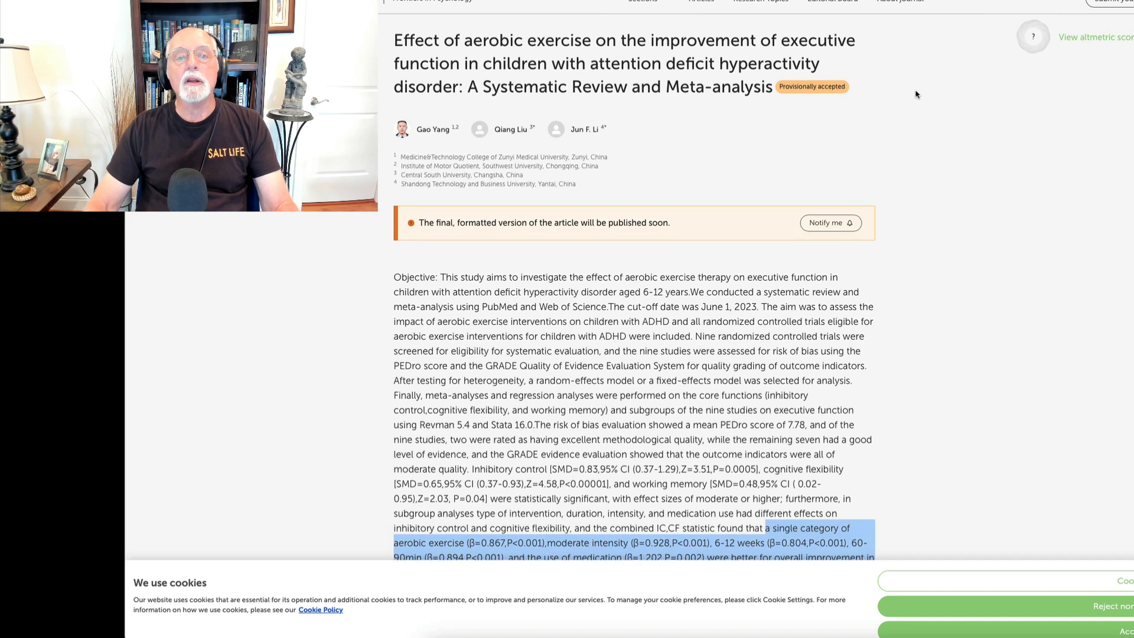
scroll(down, 3)
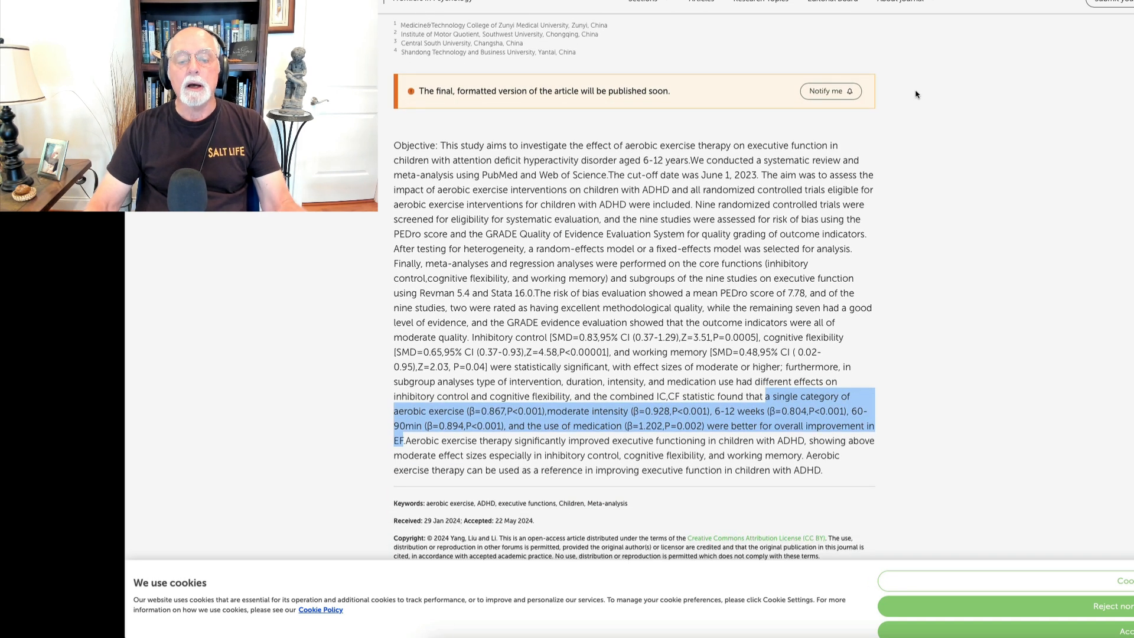
scroll(down, 3)
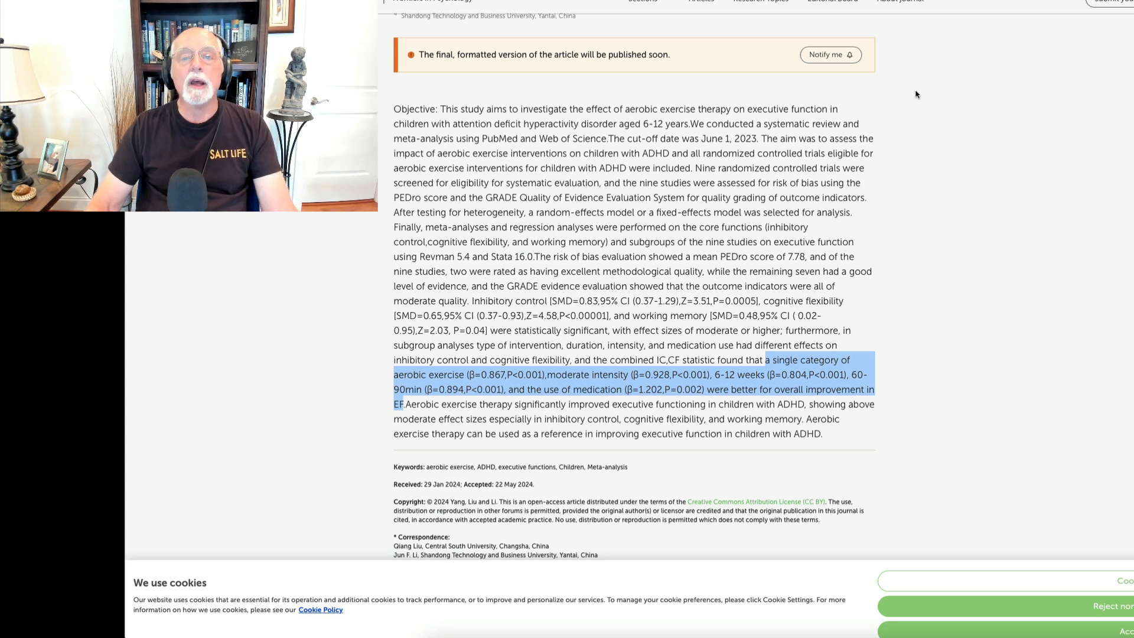
mouse_move(910, 98)
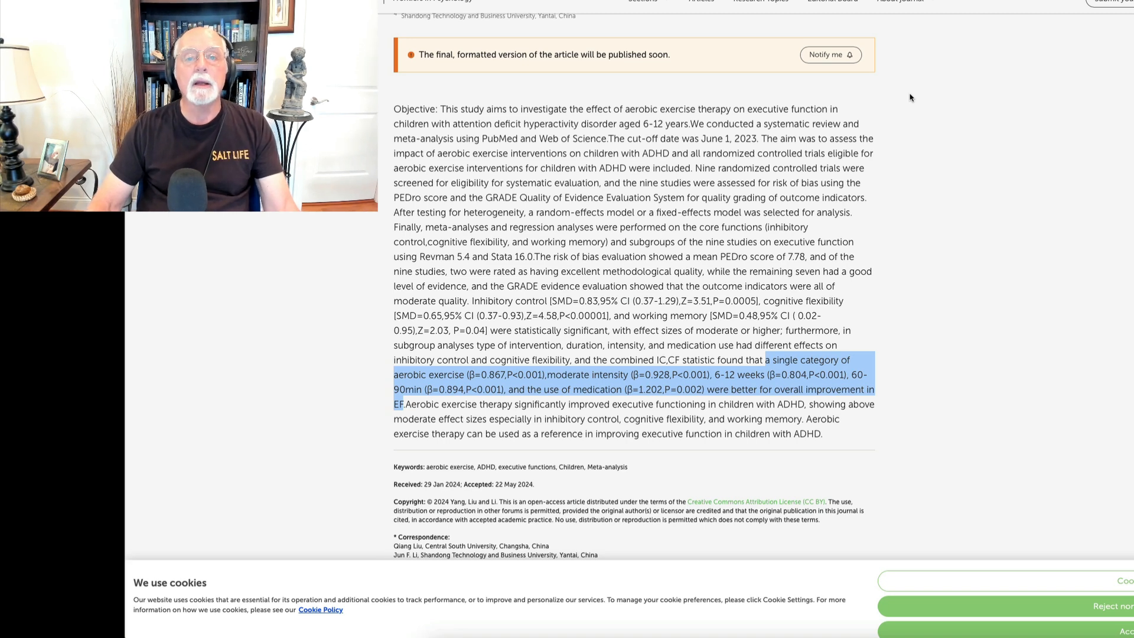
scroll(down, 3)
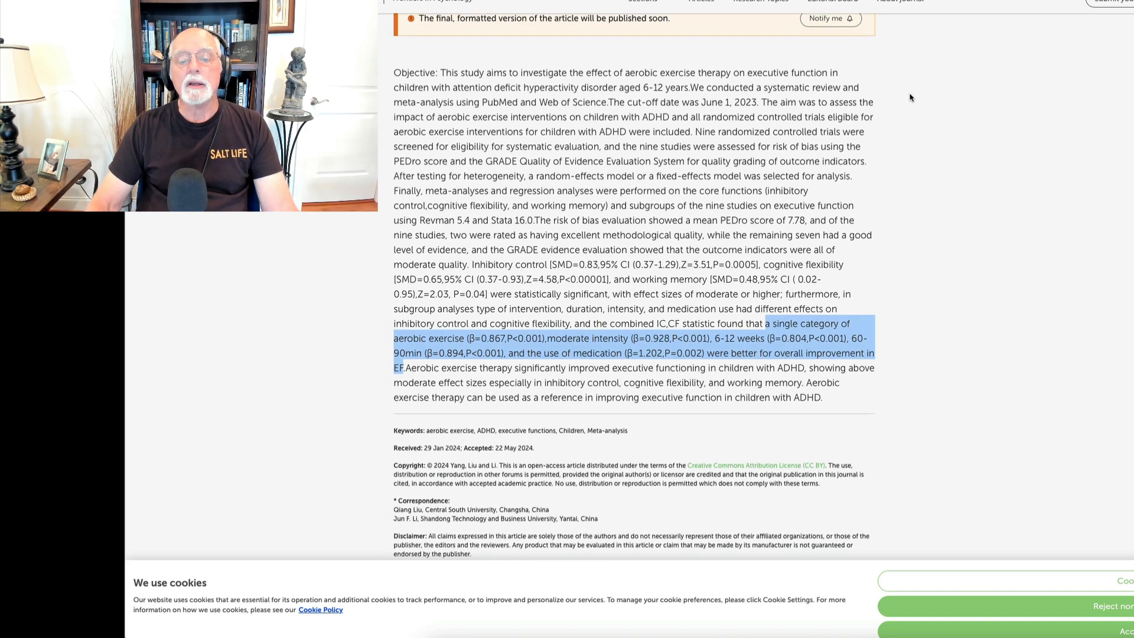
scroll(down, 3)
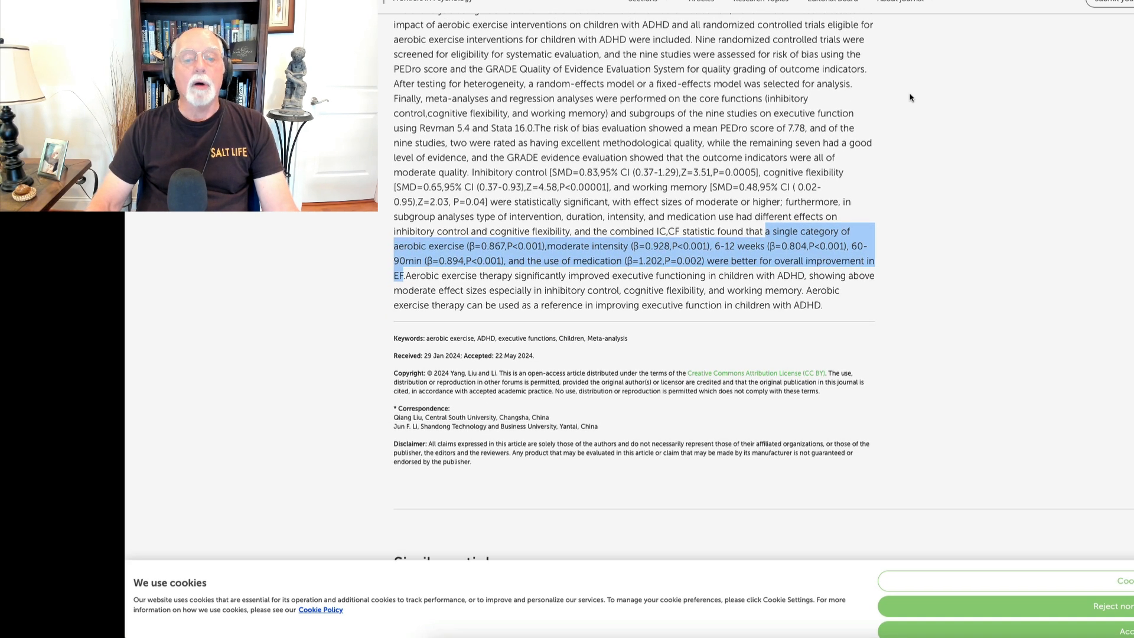
scroll(down, 3)
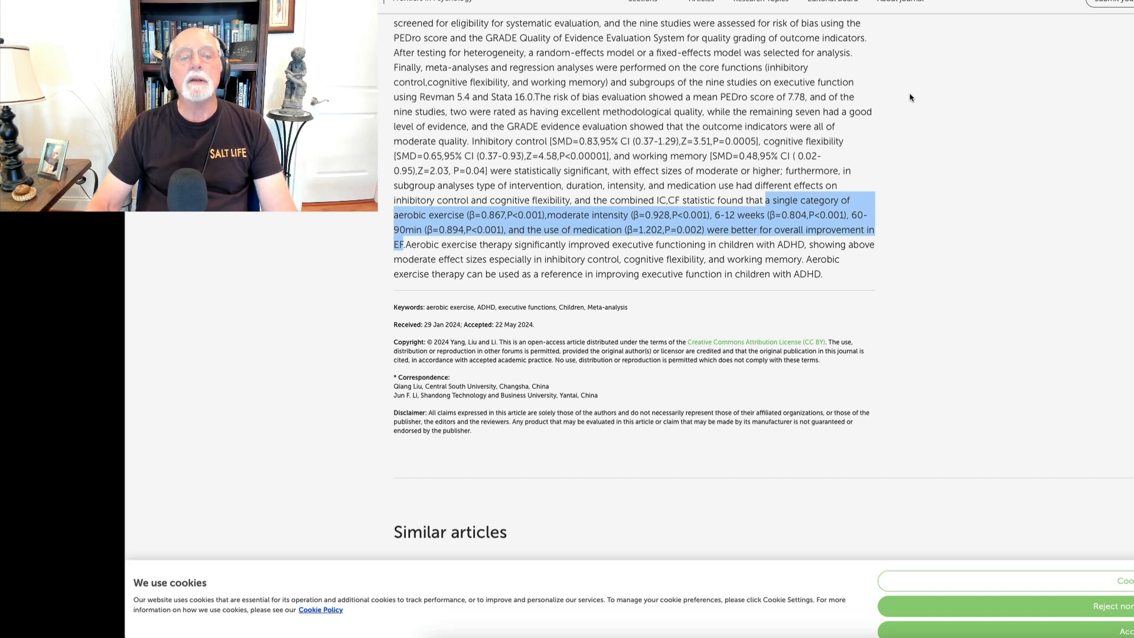
mouse_move(908, 92)
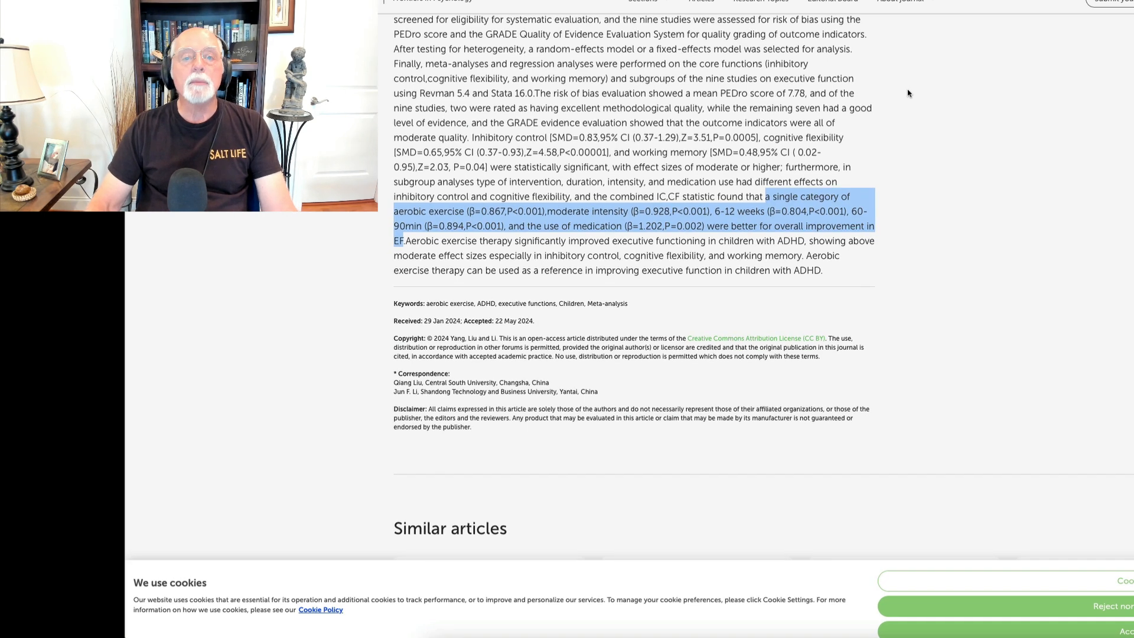
scroll(down, 3)
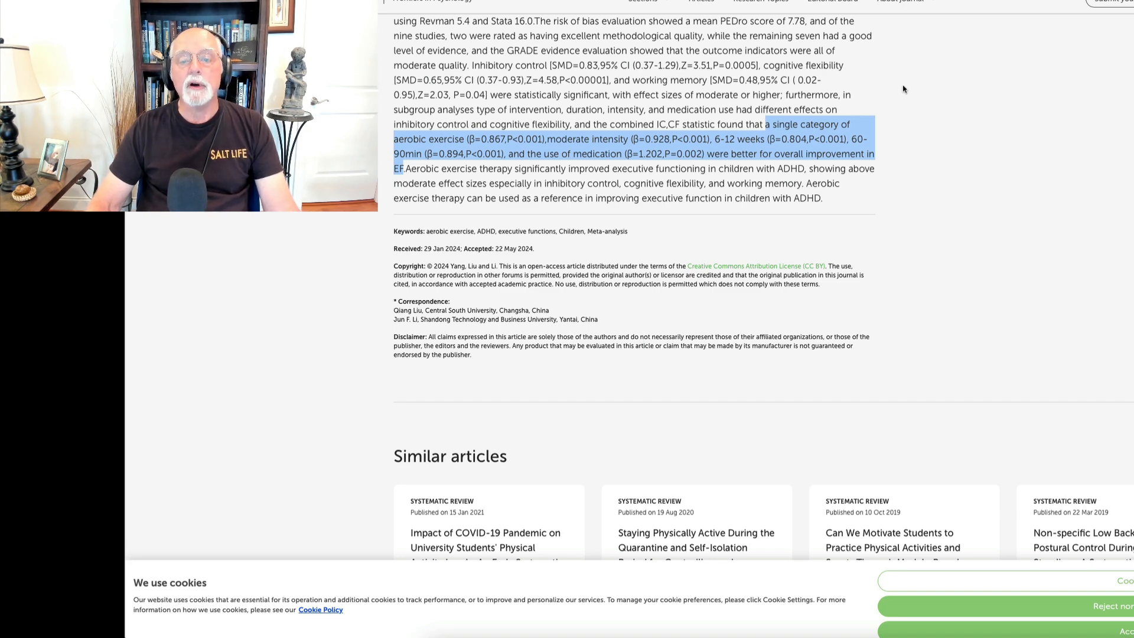
scroll(down, 3)
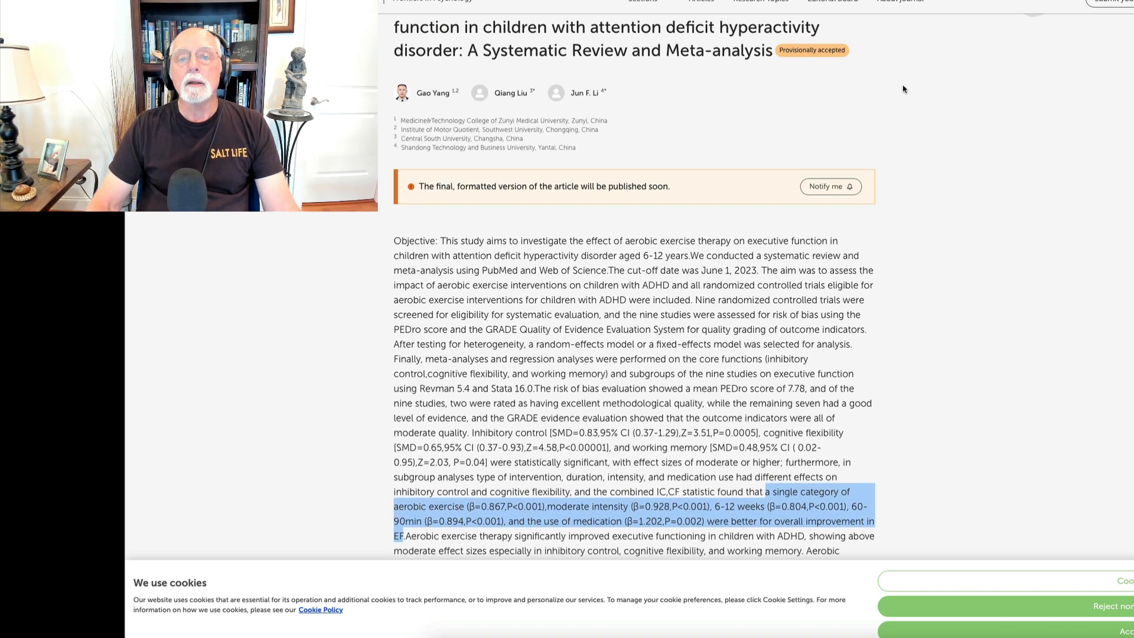
scroll(down, 3)
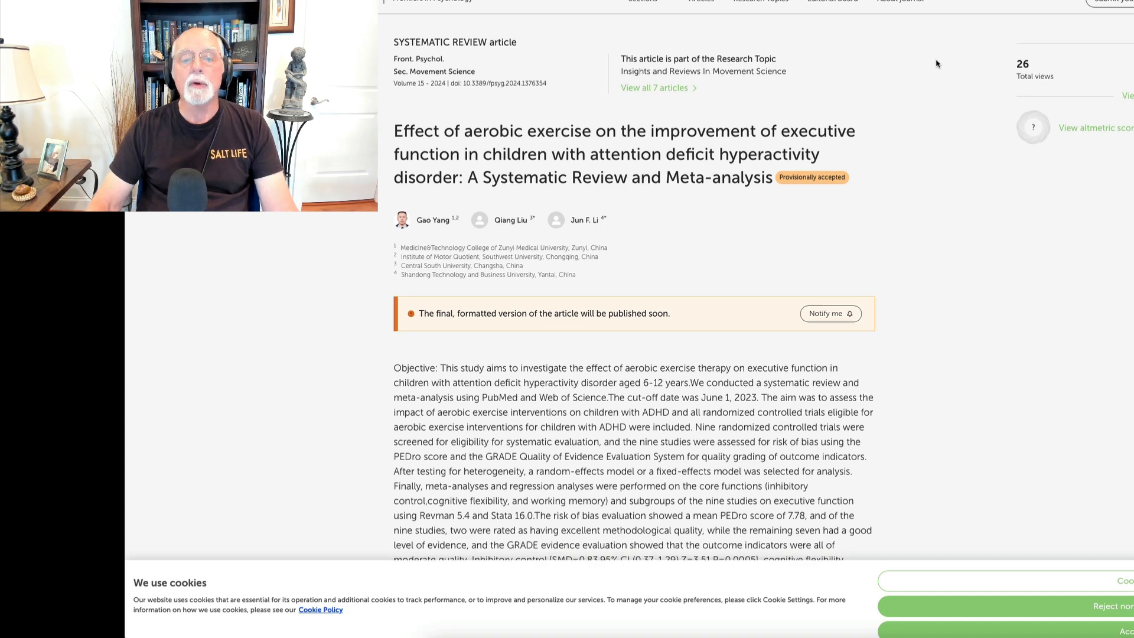
scroll(down, 3)
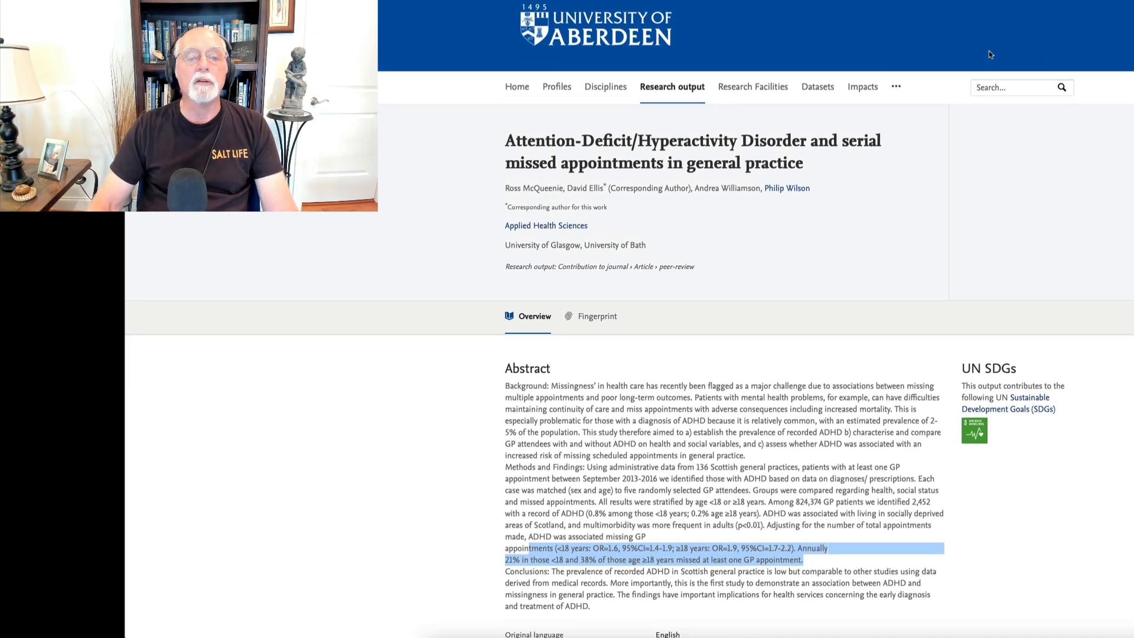
mouse_move(705, 28)
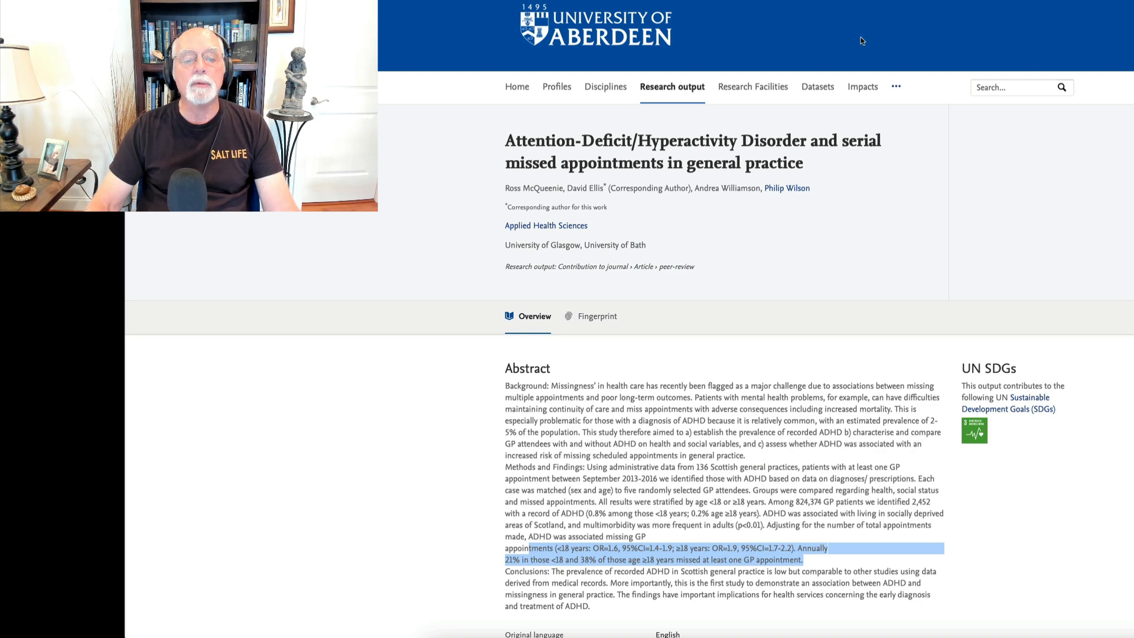
Read the missed-appointments abstract and keywords down to the Fingerprint topic breakdown.
scroll(down, 3)
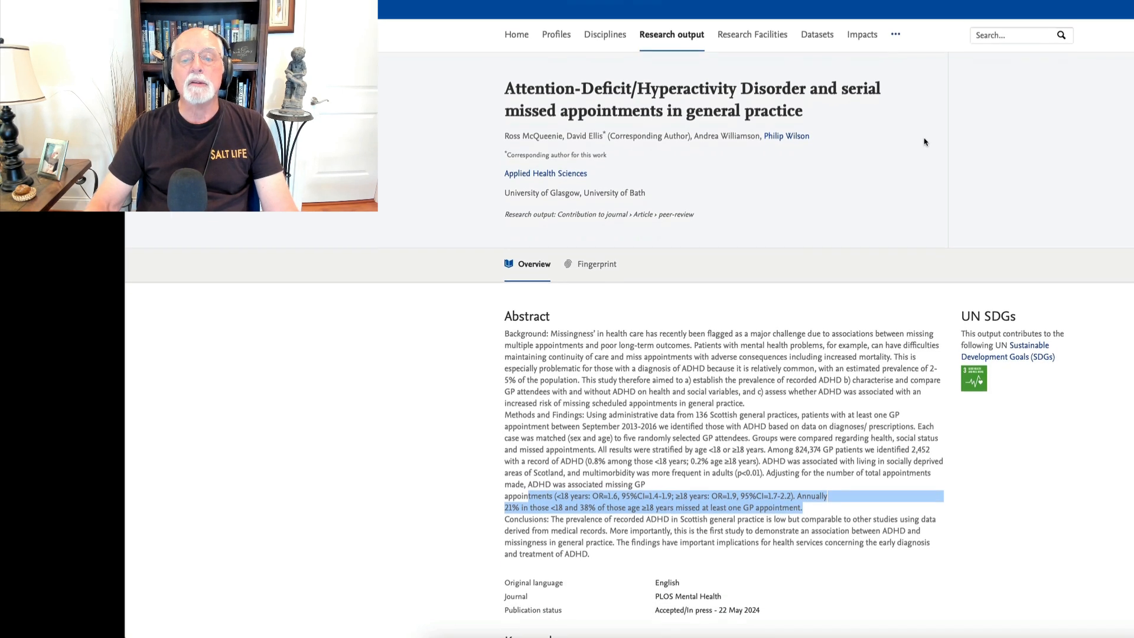
scroll(down, 3)
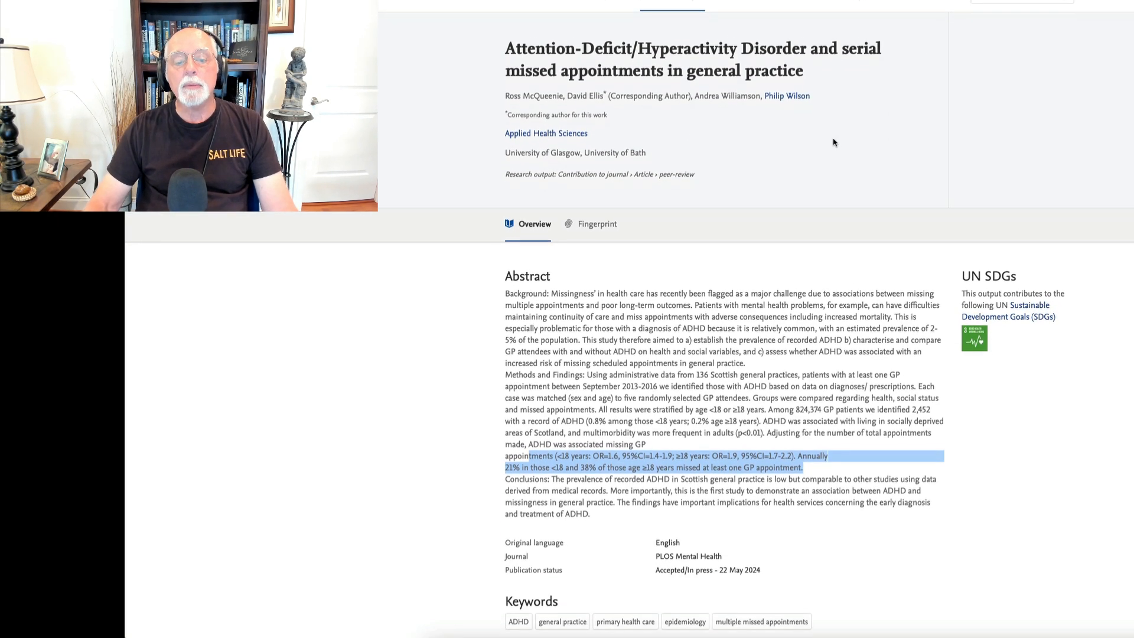
scroll(down, 3)
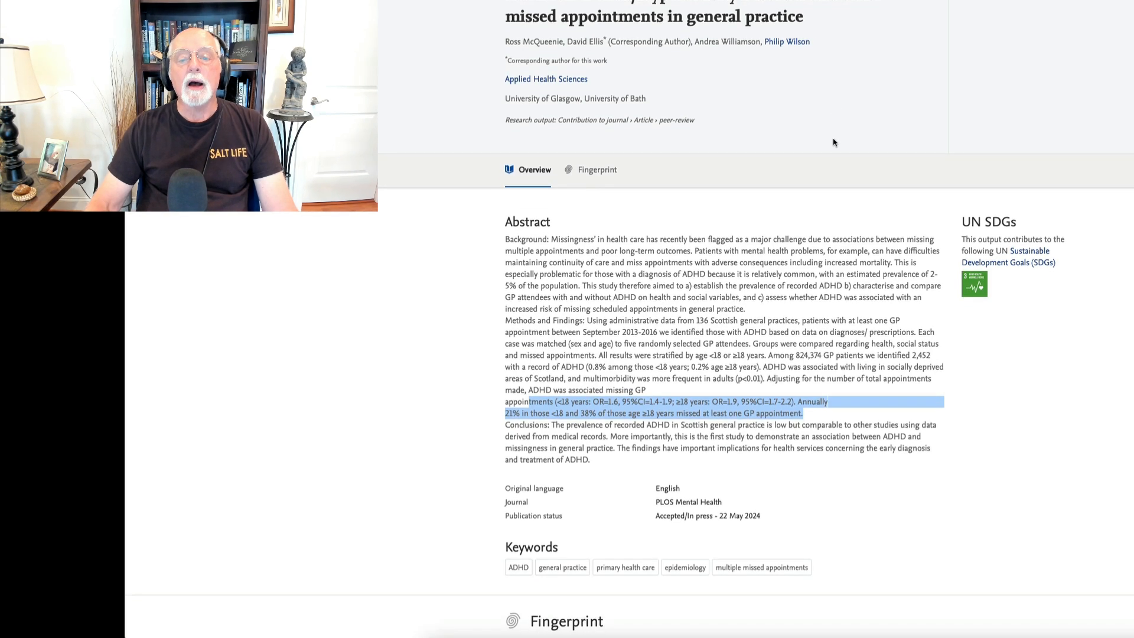
scroll(down, 3)
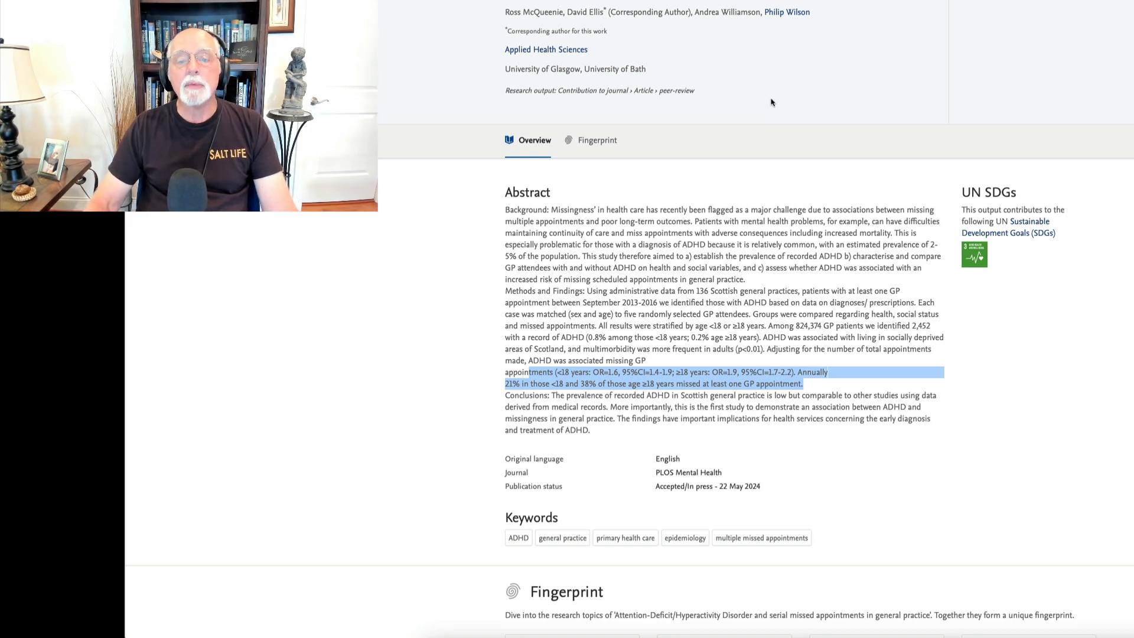
scroll(down, 3)
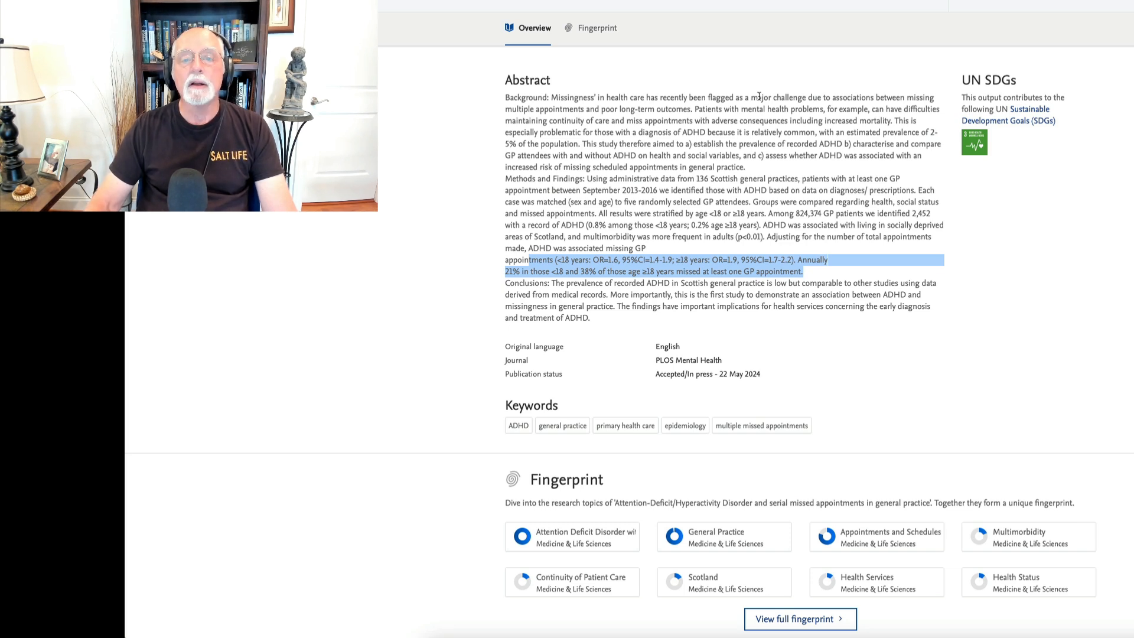
scroll(down, 3)
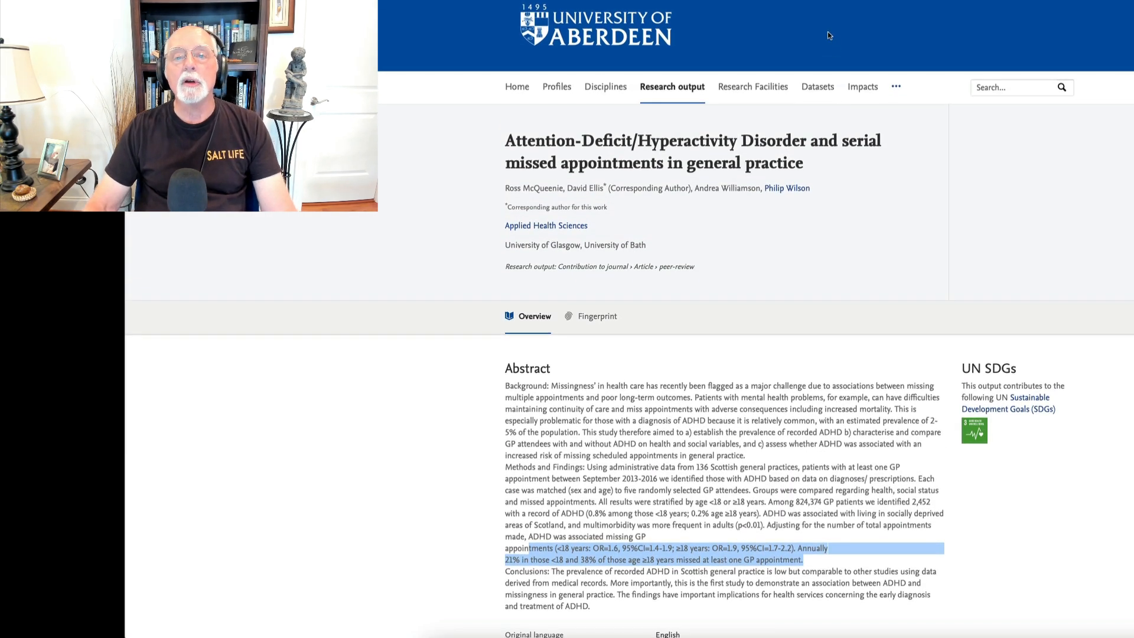
mouse_move(849, 204)
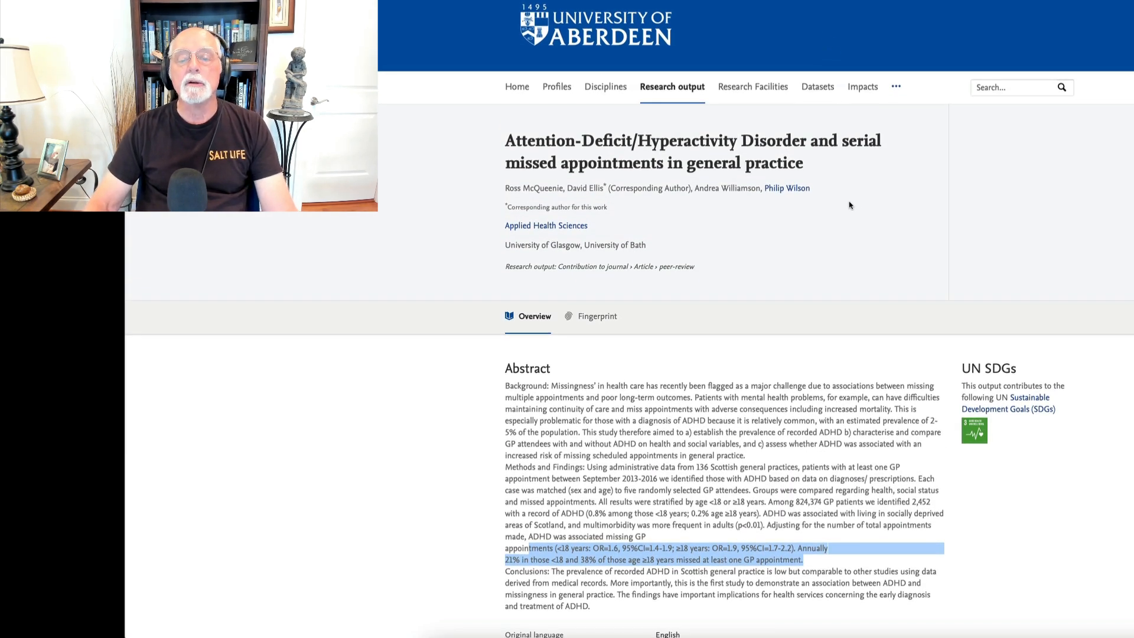